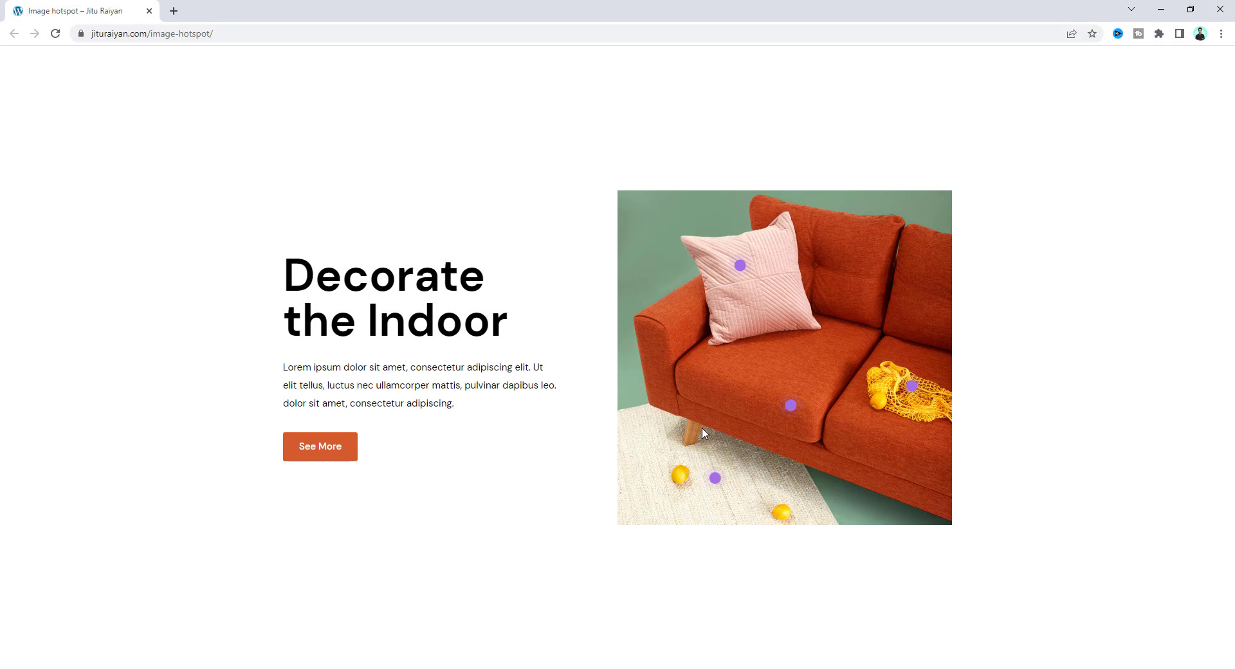
mouse_move(835, 316)
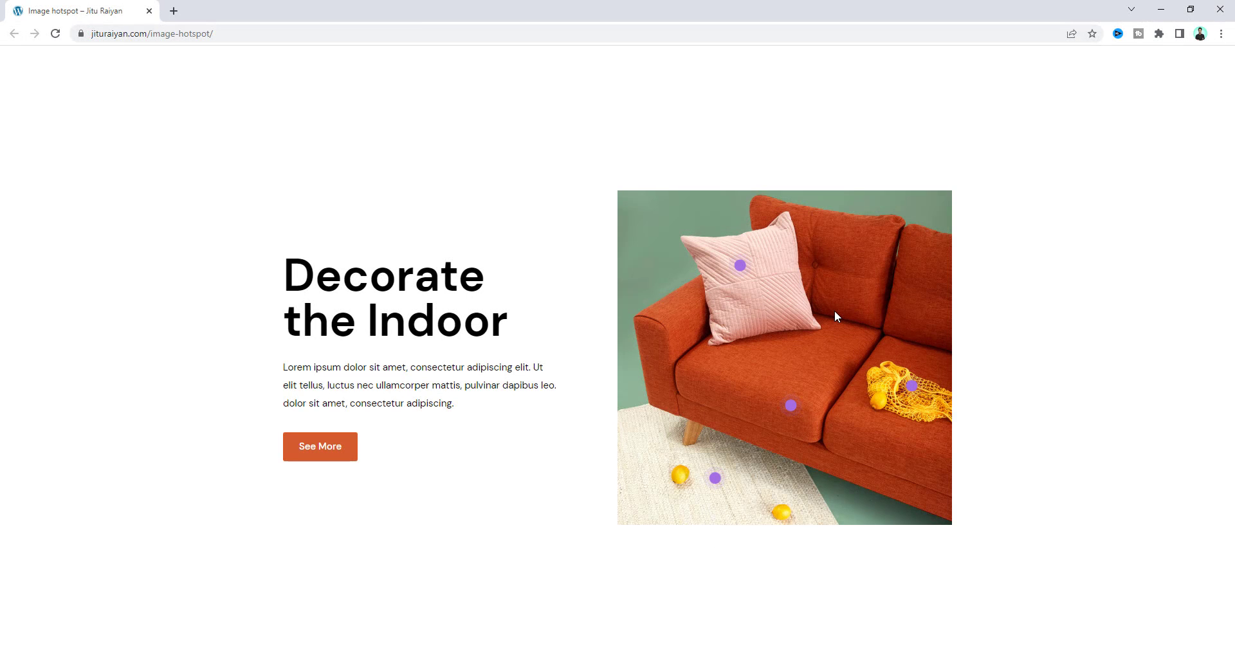
mouse_move(837, 428)
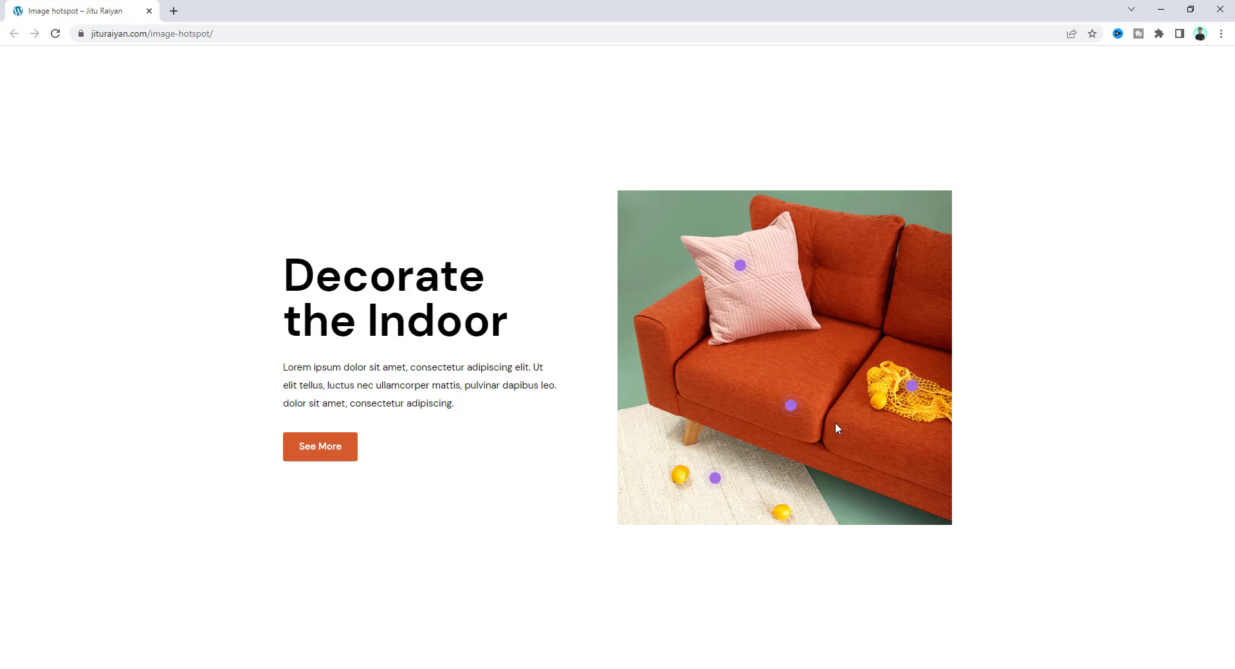
mouse_move(790, 405)
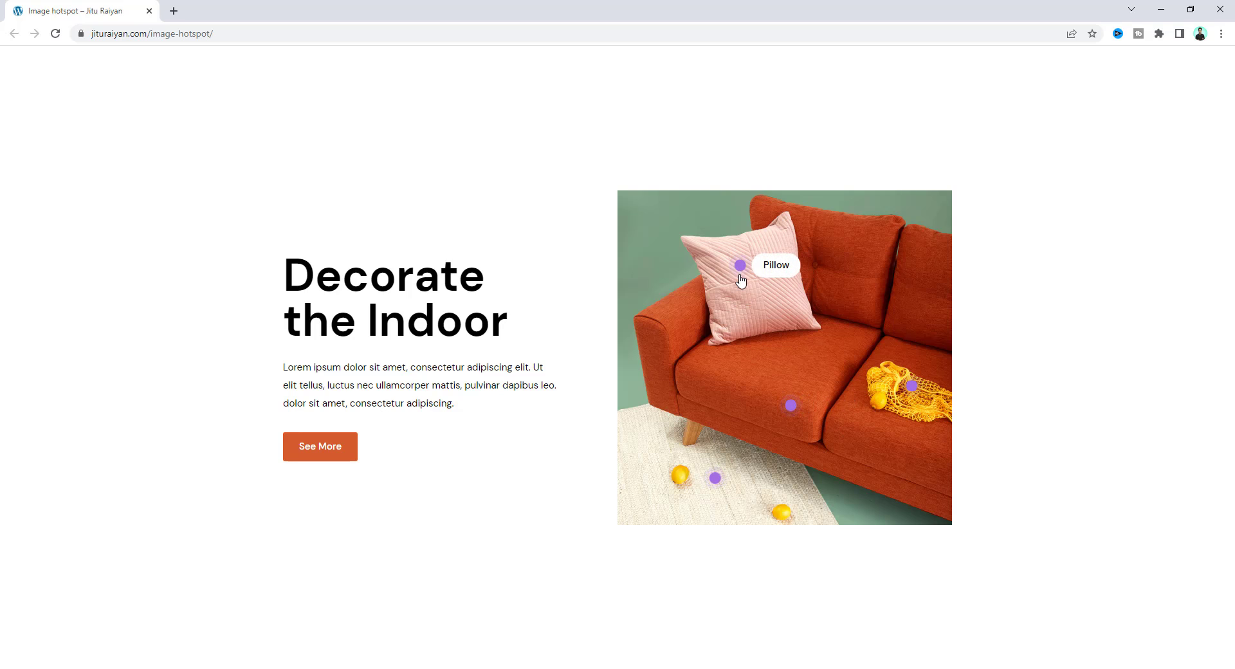
mouse_move(715, 477)
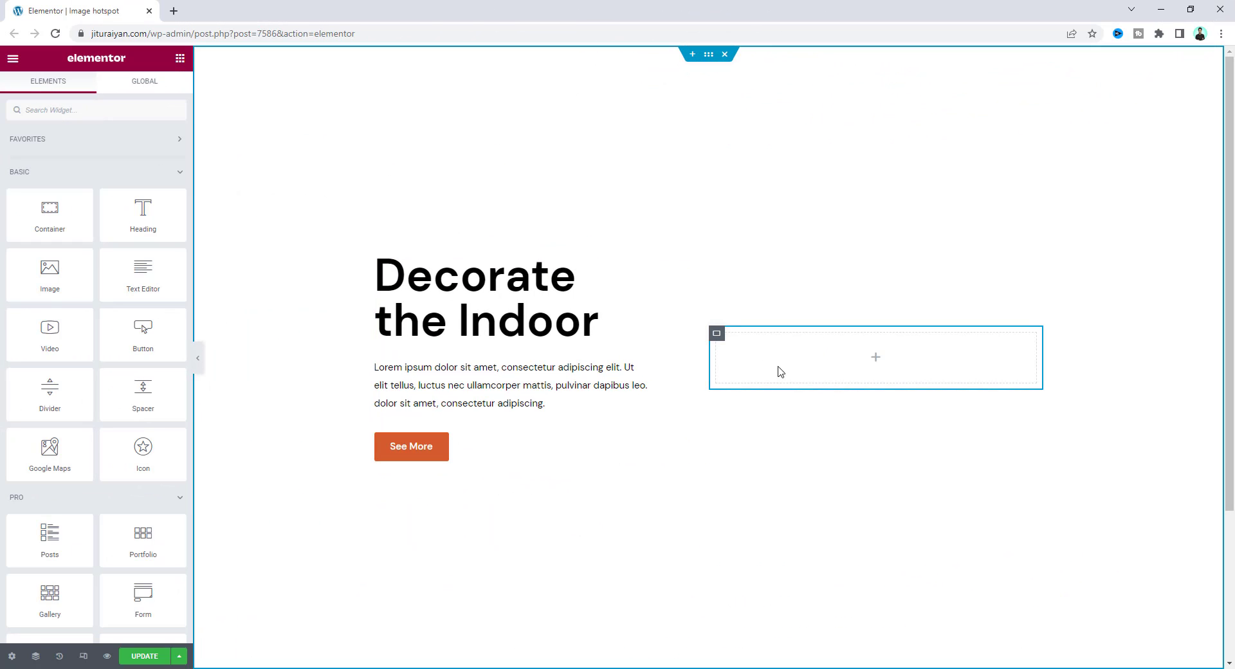
mouse_move(752, 373)
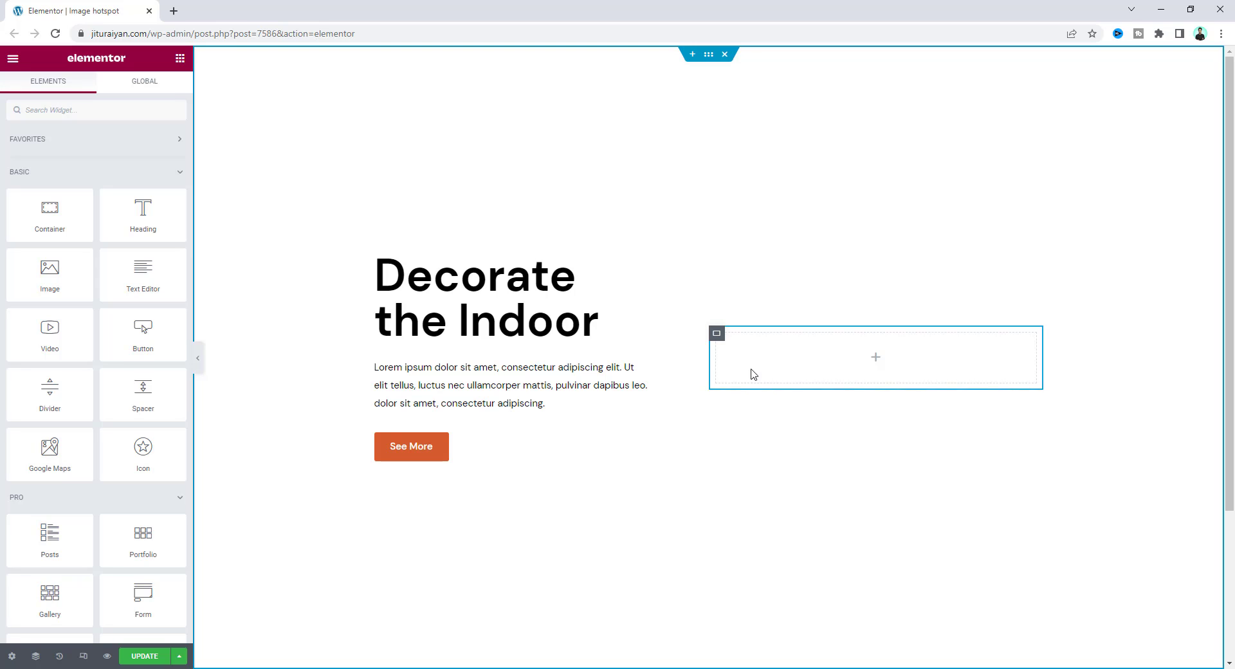
mouse_move(739, 386)
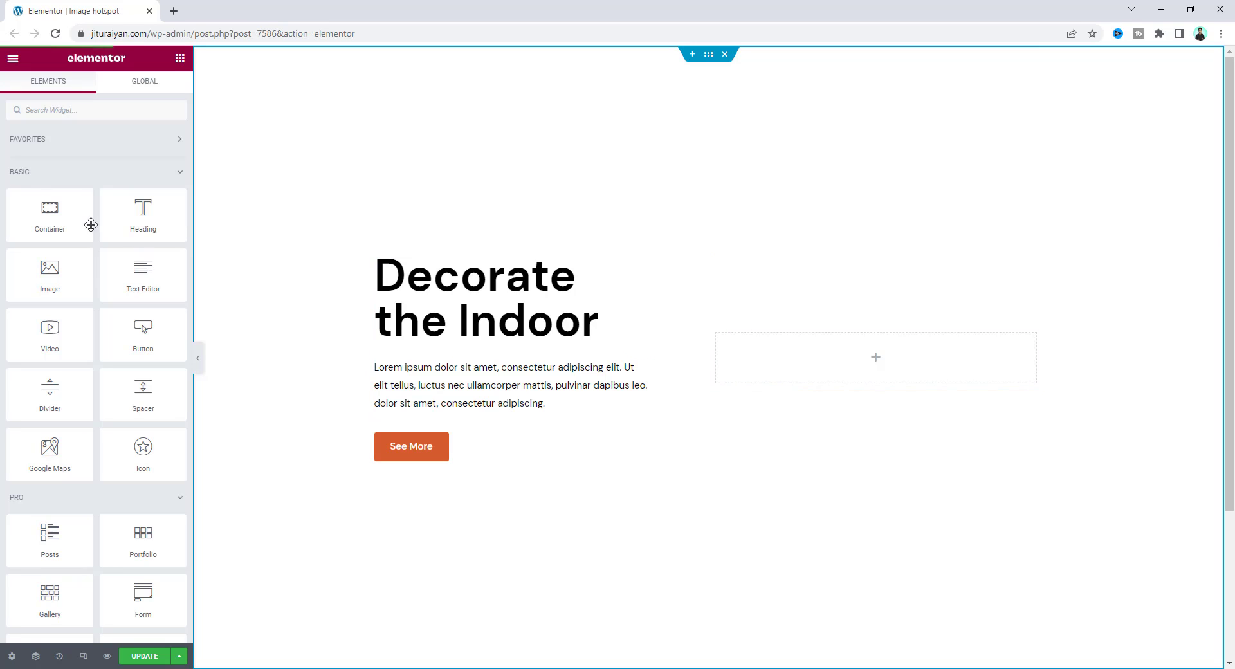
Step: Search 'hotspot' and drop the Hotspot widget into the empty column beside the heading
type("ho")
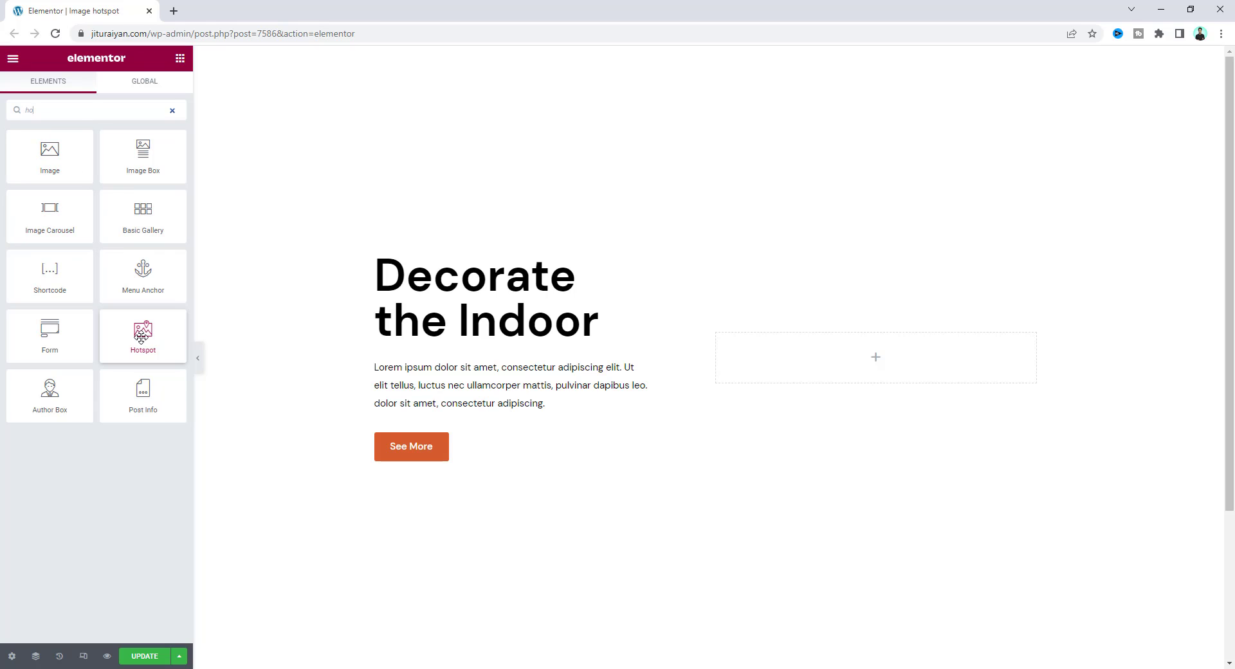
left_click_drag(143, 330, 875, 357)
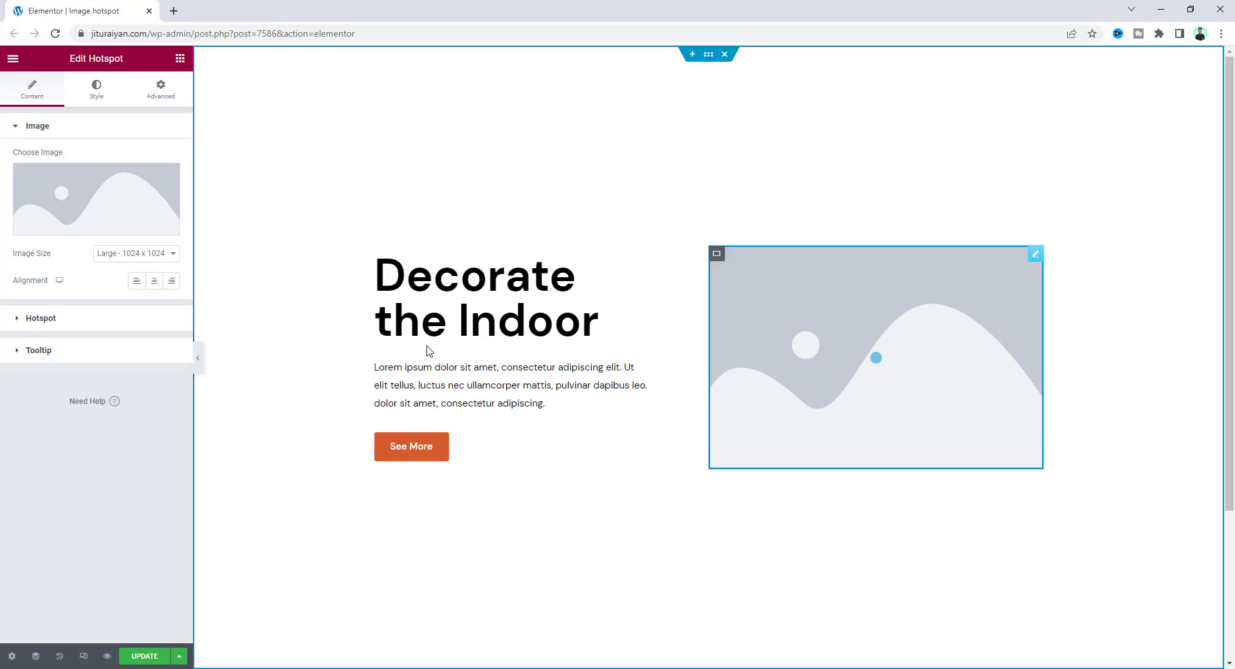
Step: Replace the placeholder with the orange sofa photo from the Media Library
left_click(95, 198)
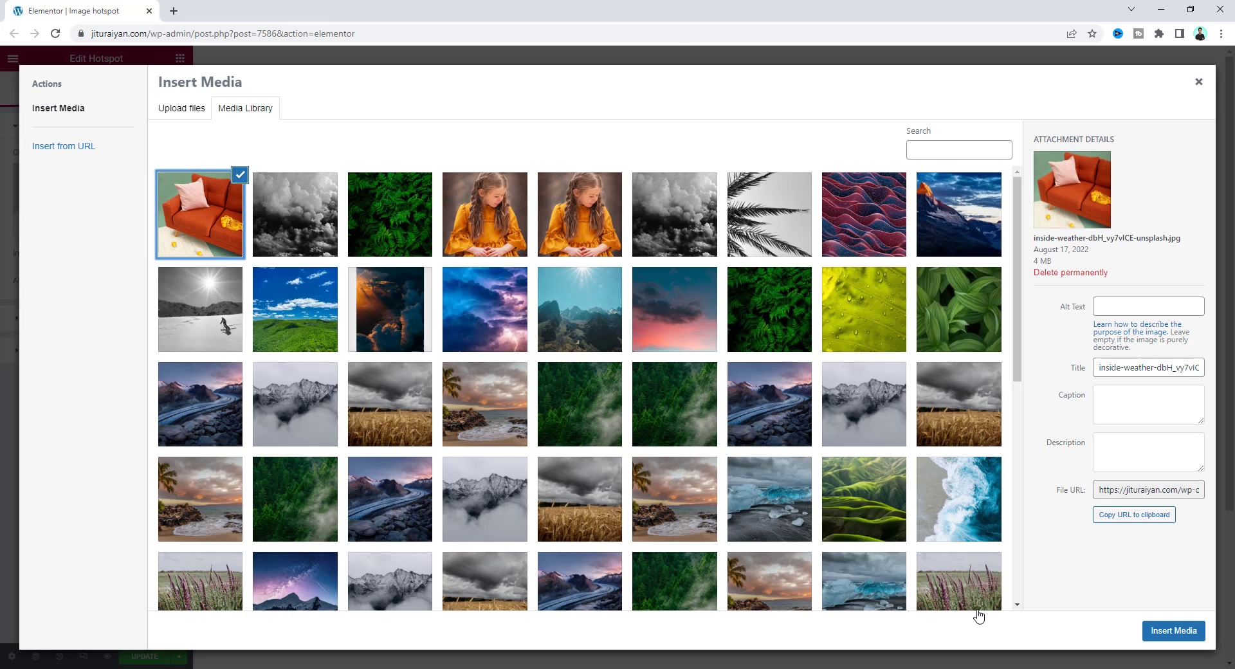
left_click(1172, 630)
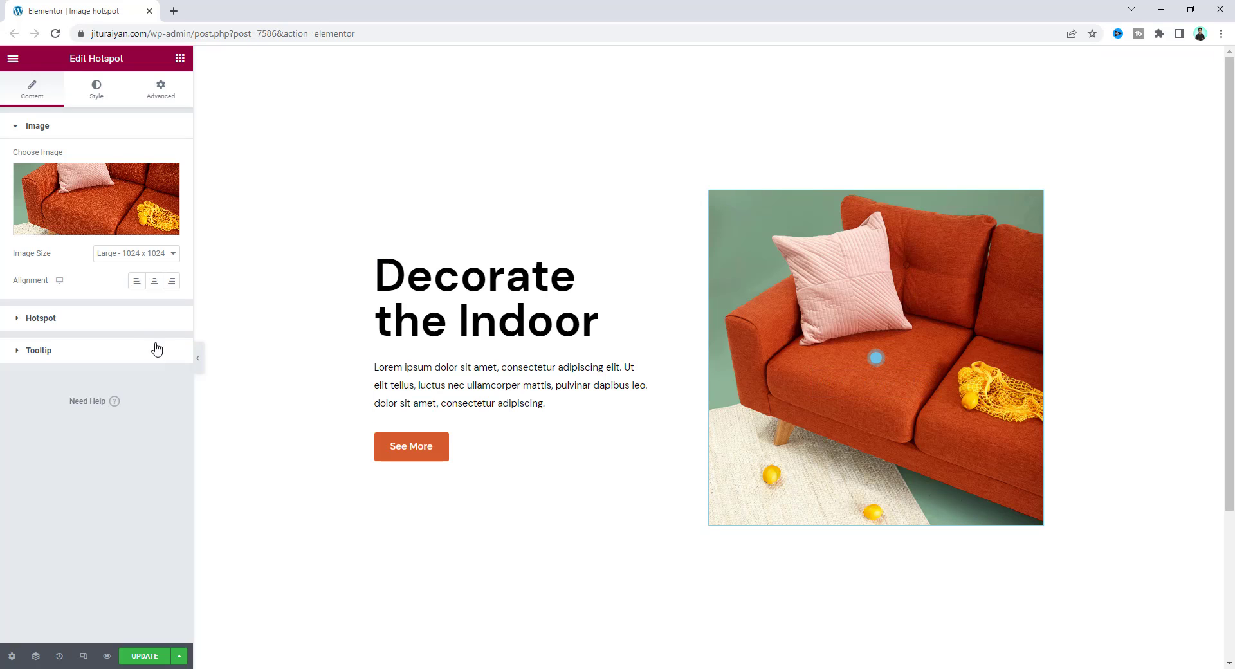
Step: Offset Item #1's dot lower on the sofa seat and set its tooltip to 'Couch'
left_click(40, 318)
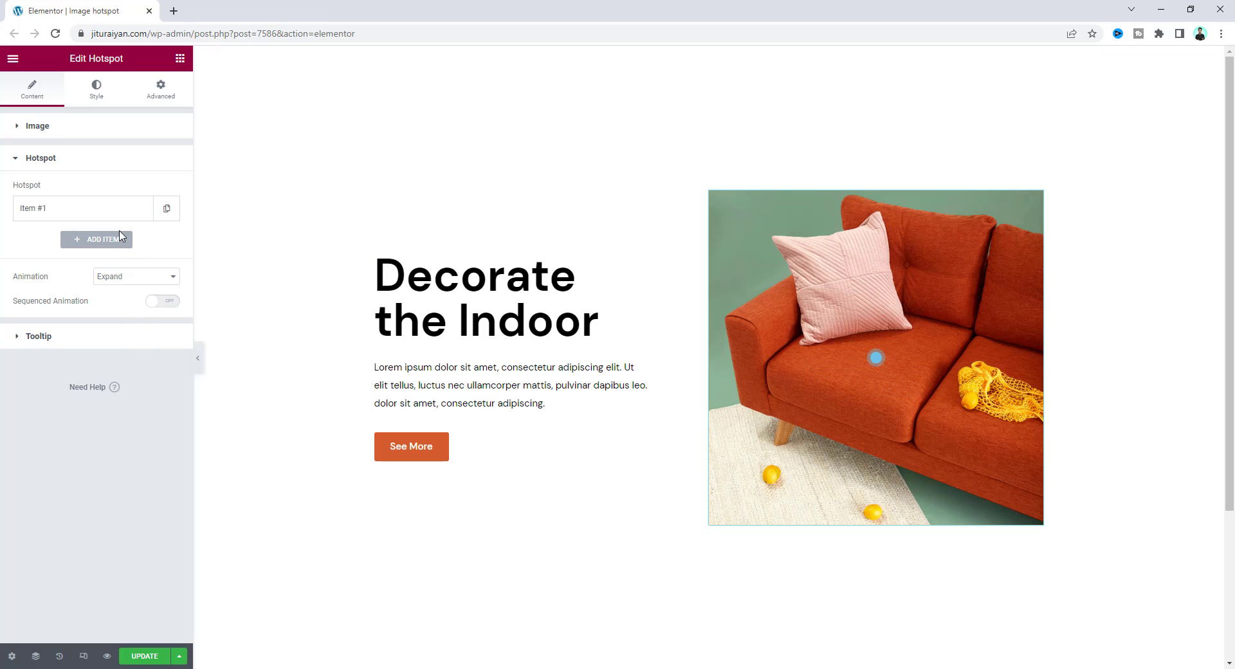
left_click(83, 208)
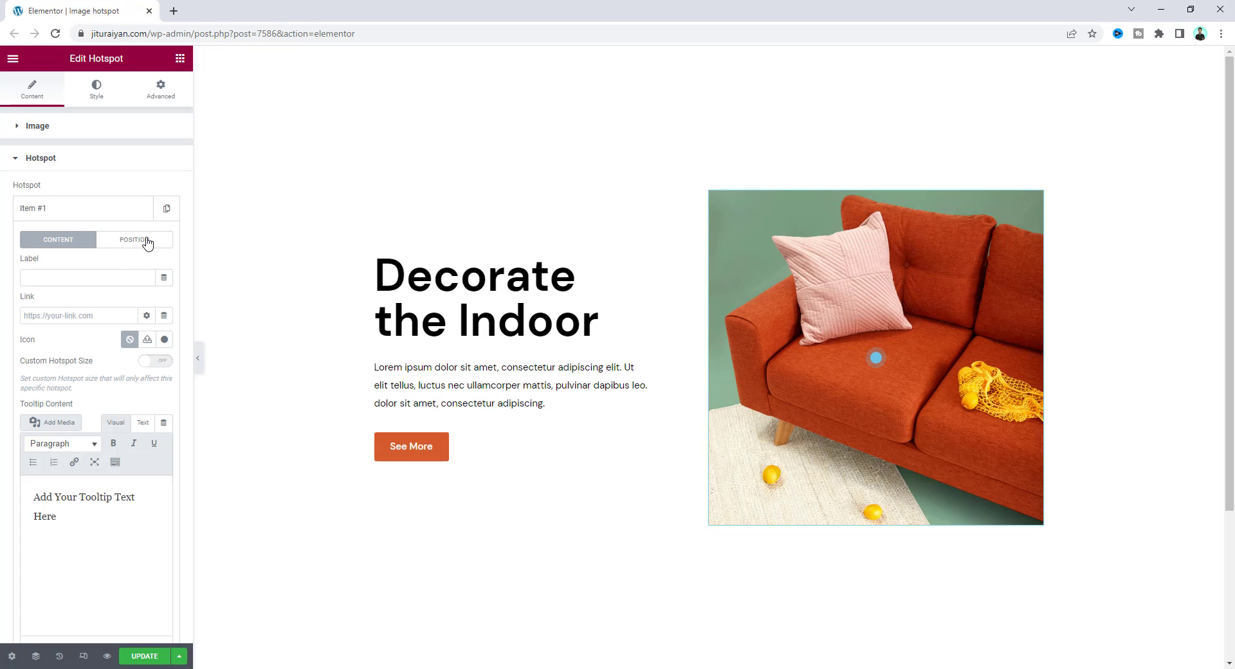
left_click(134, 239)
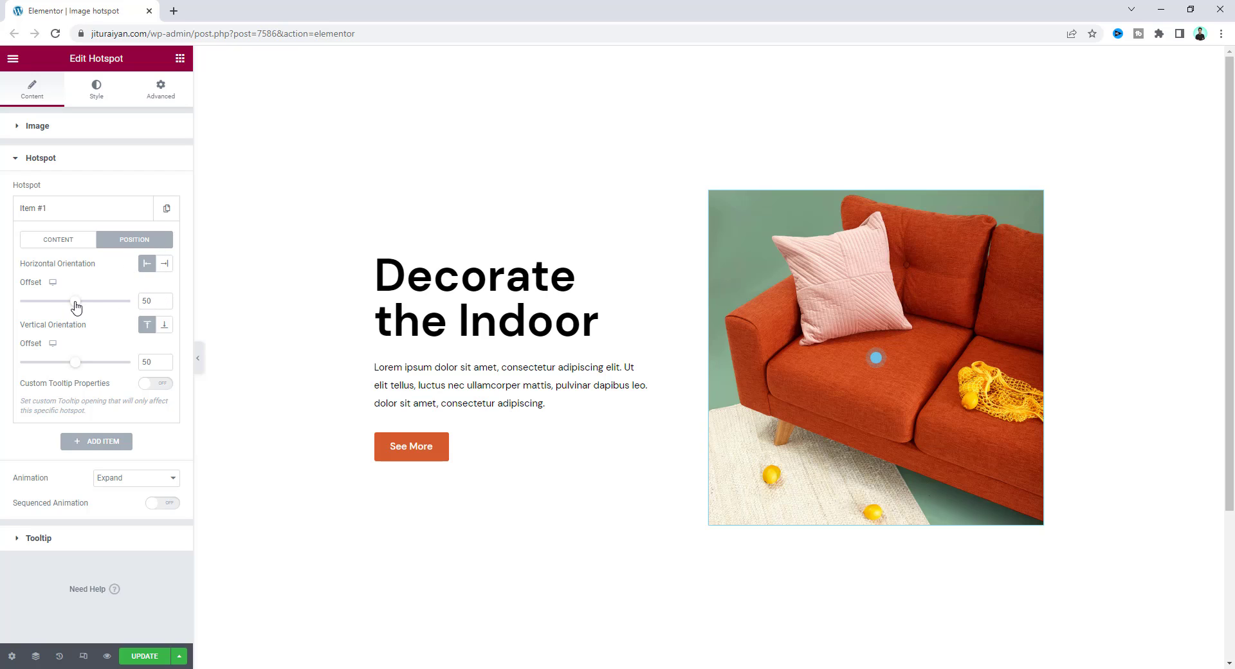
left_click_drag(76, 362, 84, 362)
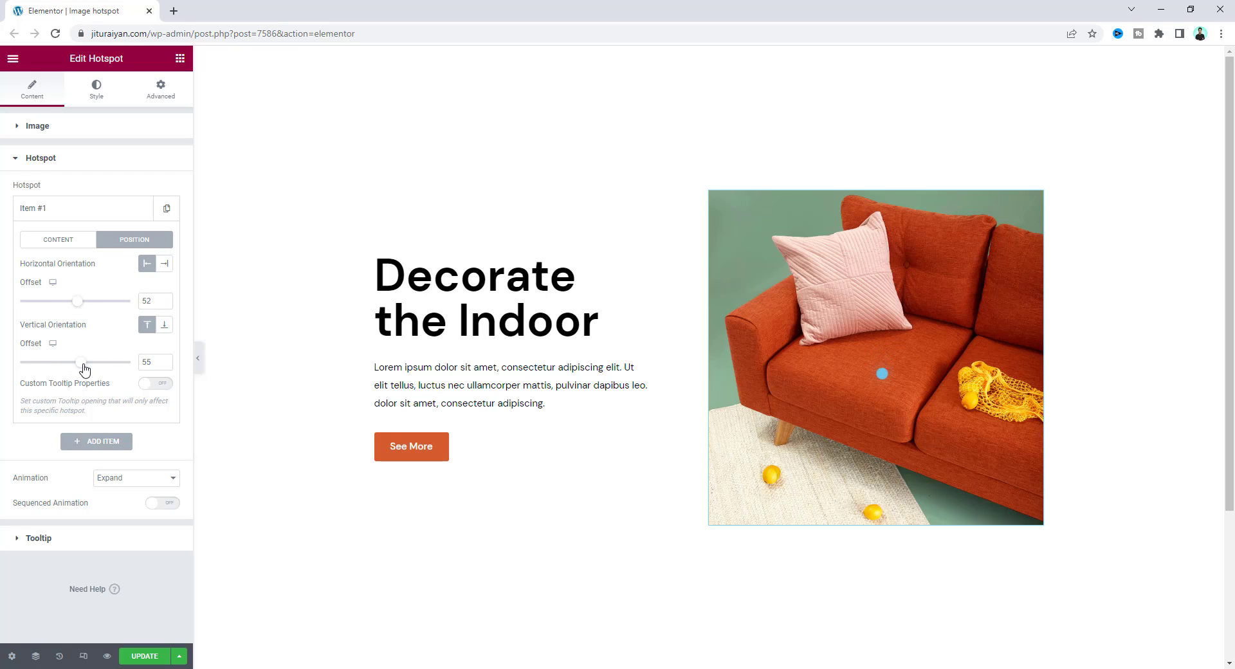
left_click_drag(84, 361, 92, 362)
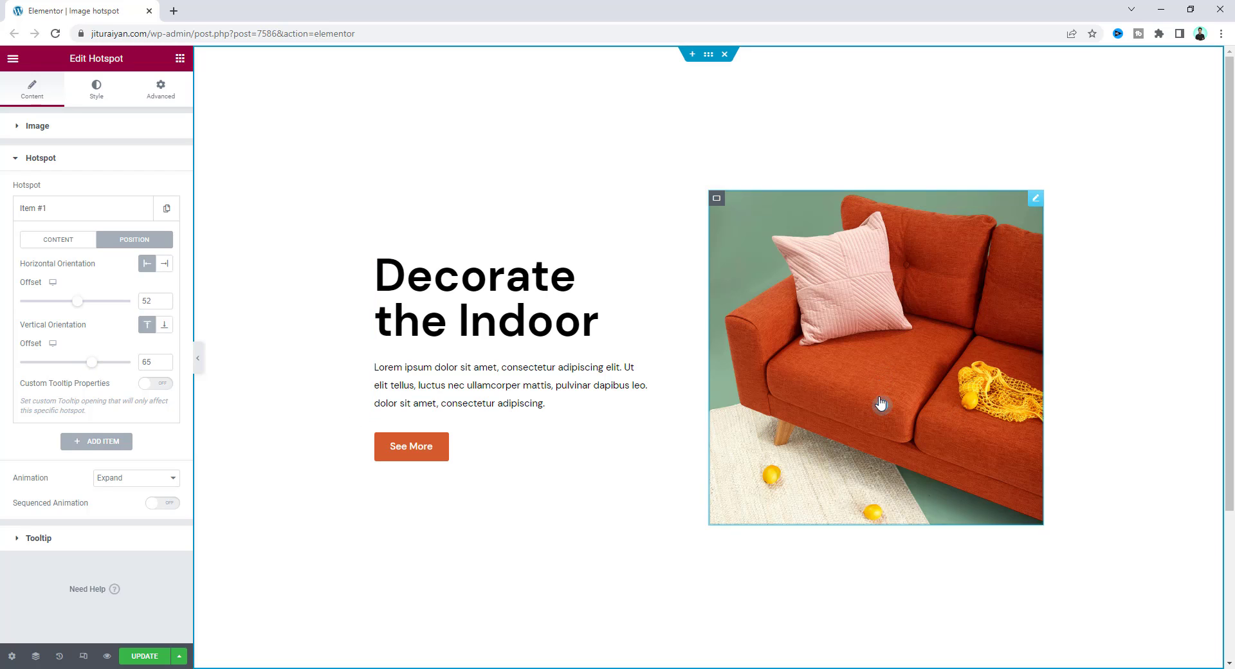
left_click(57, 239)
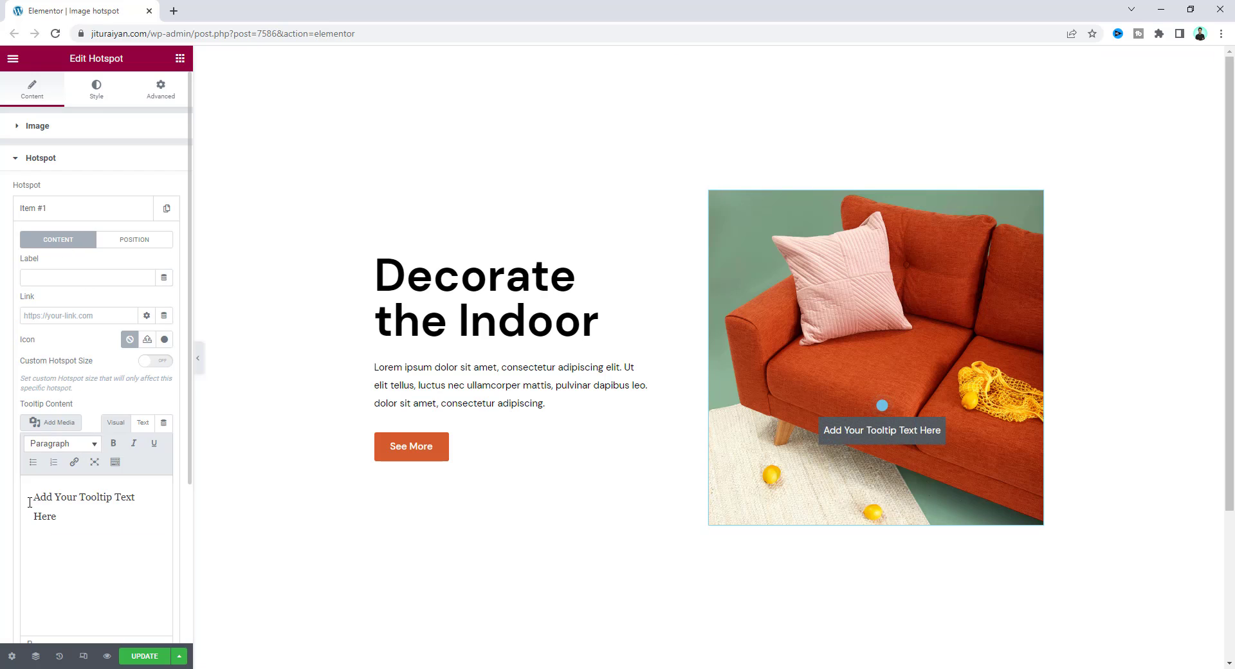
type("Cou")
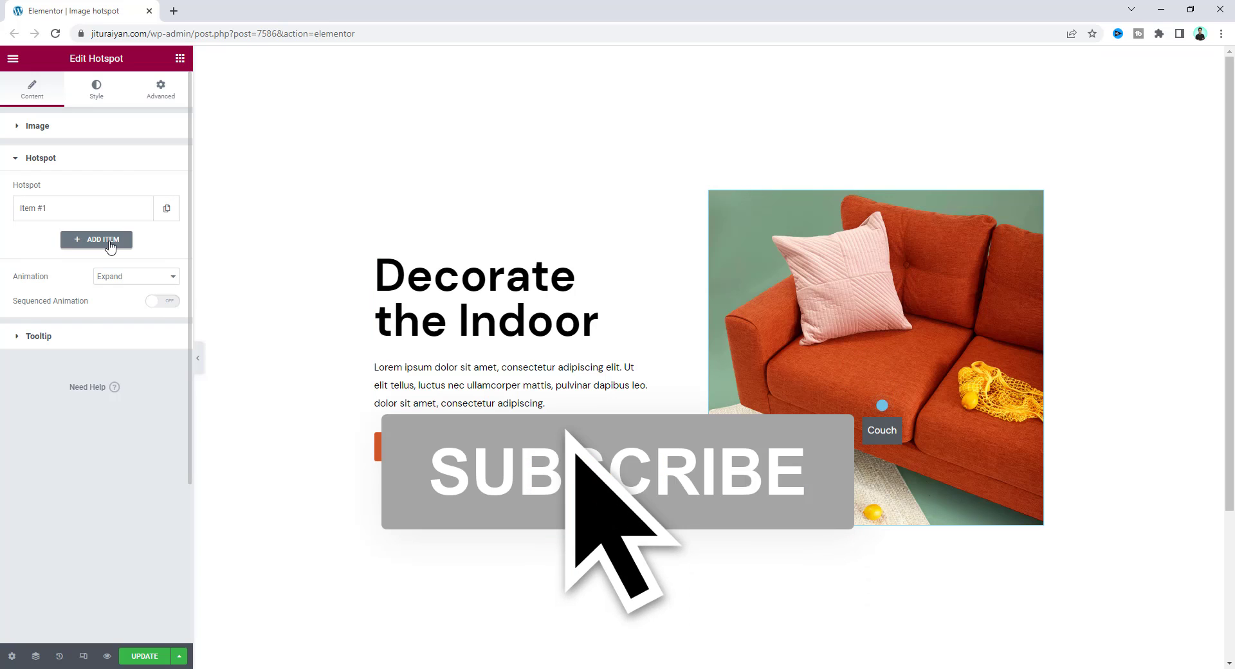
Step: Add more hotspot items and offset their dots onto the pillow, yellow net bag and rug
left_click(95, 240)
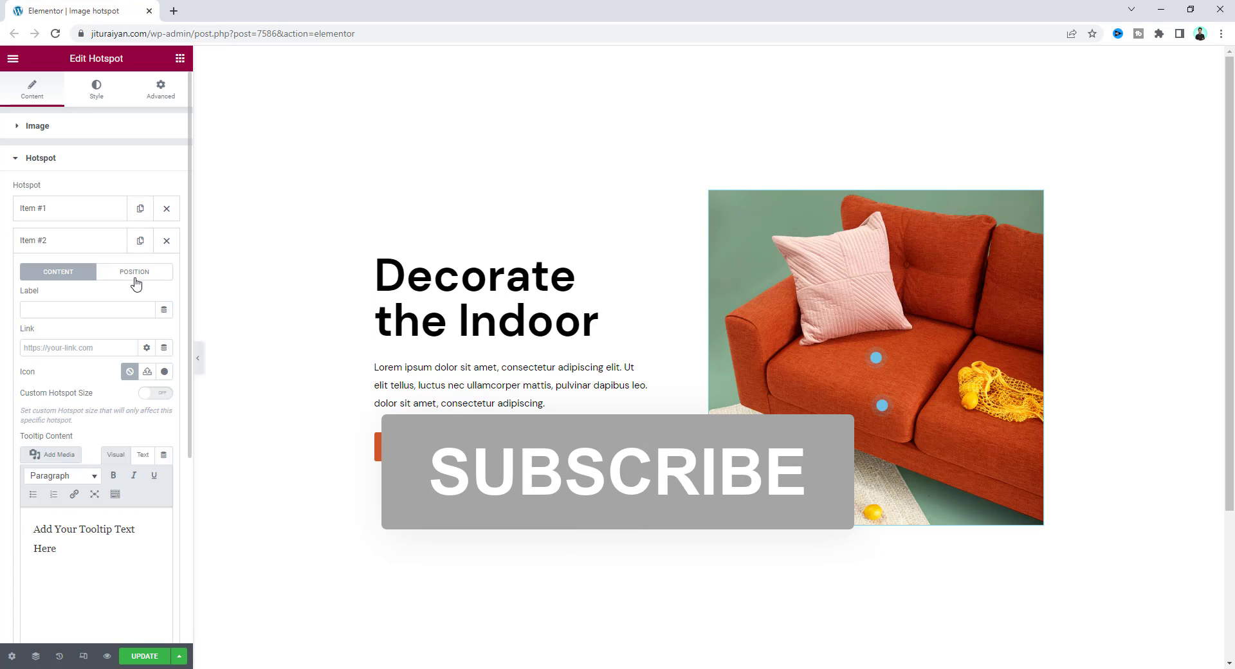
left_click(134, 272)
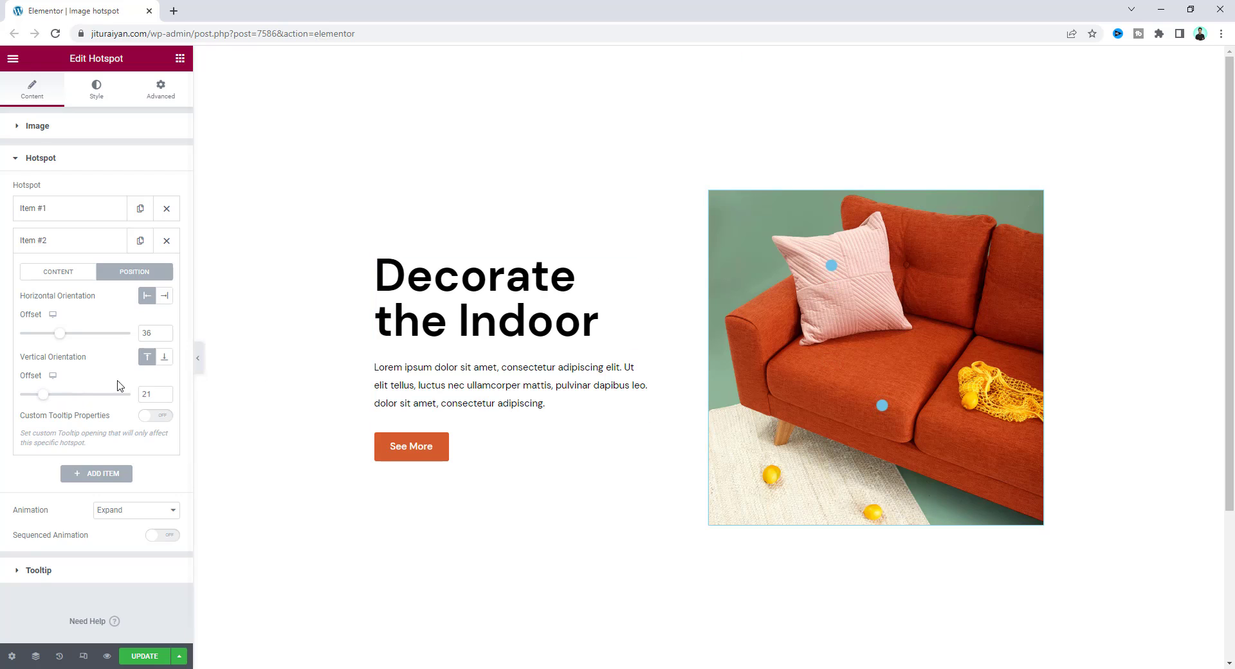
left_click(58, 271)
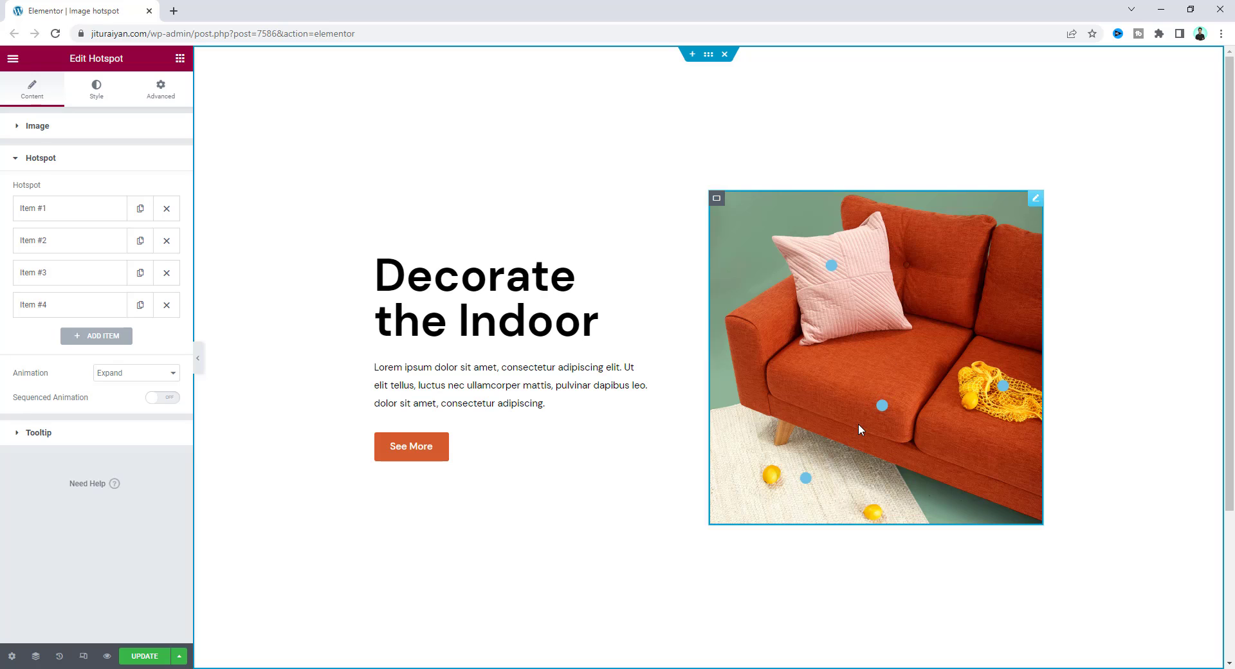
Step: Set tooltip Position to right, Trigger to Hover and Animation to Fade By Direction
left_click(38, 431)
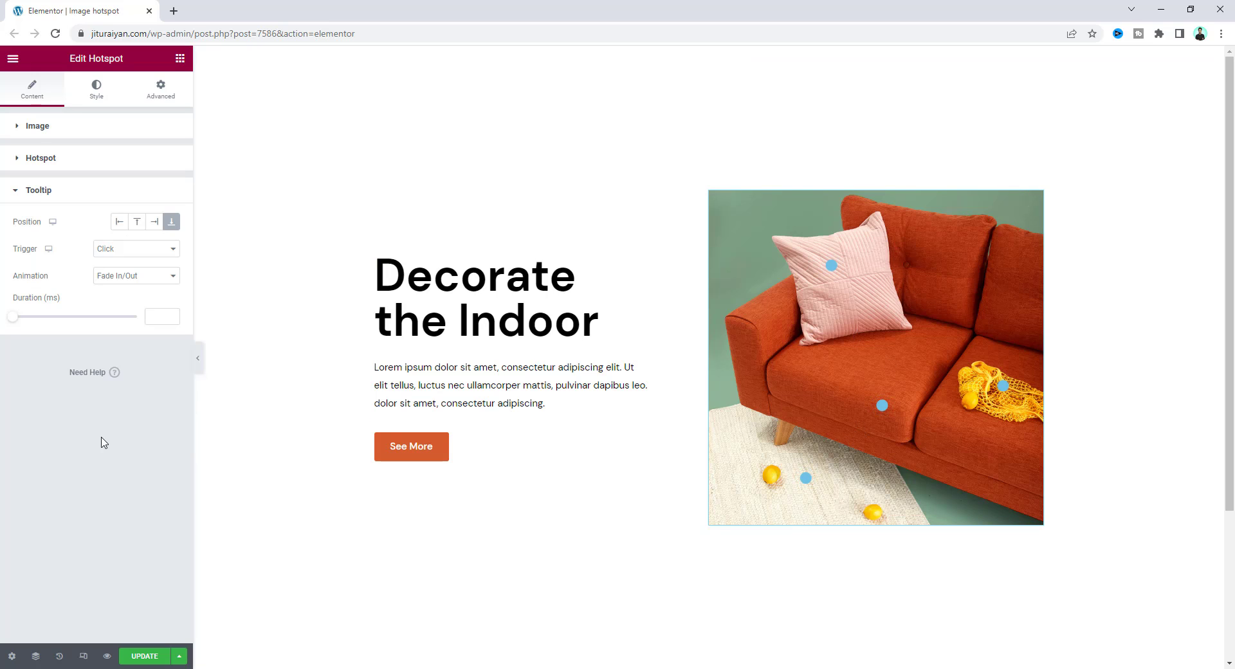
left_click(881, 405)
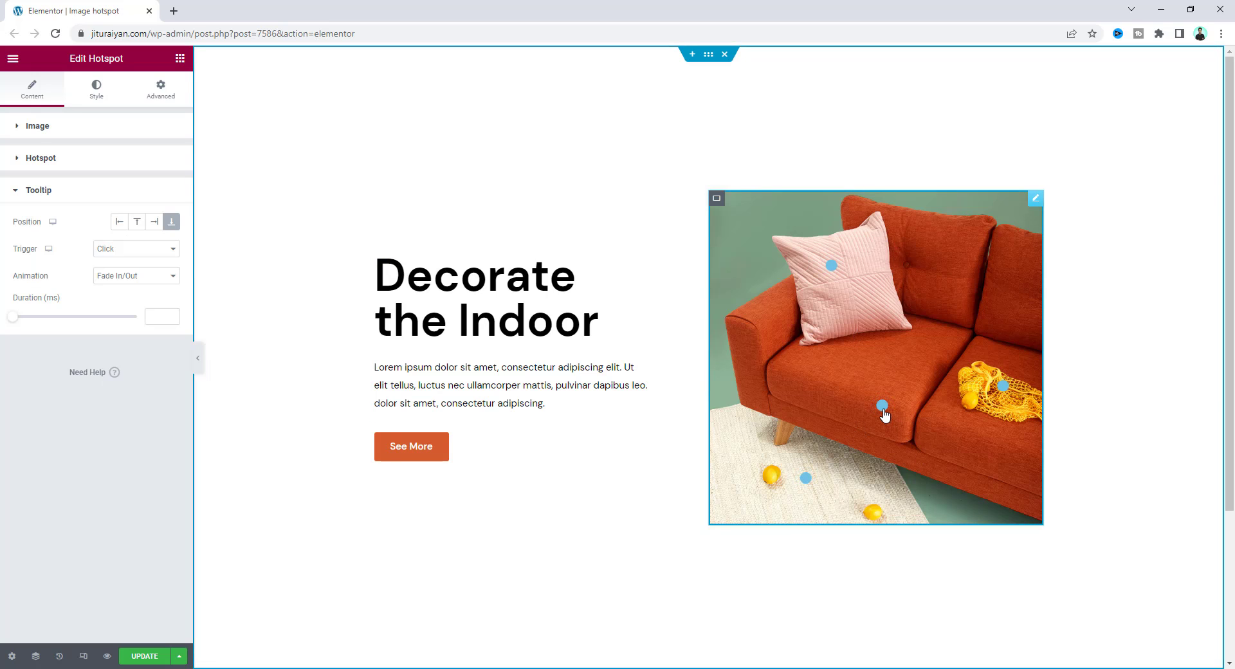
left_click(881, 406)
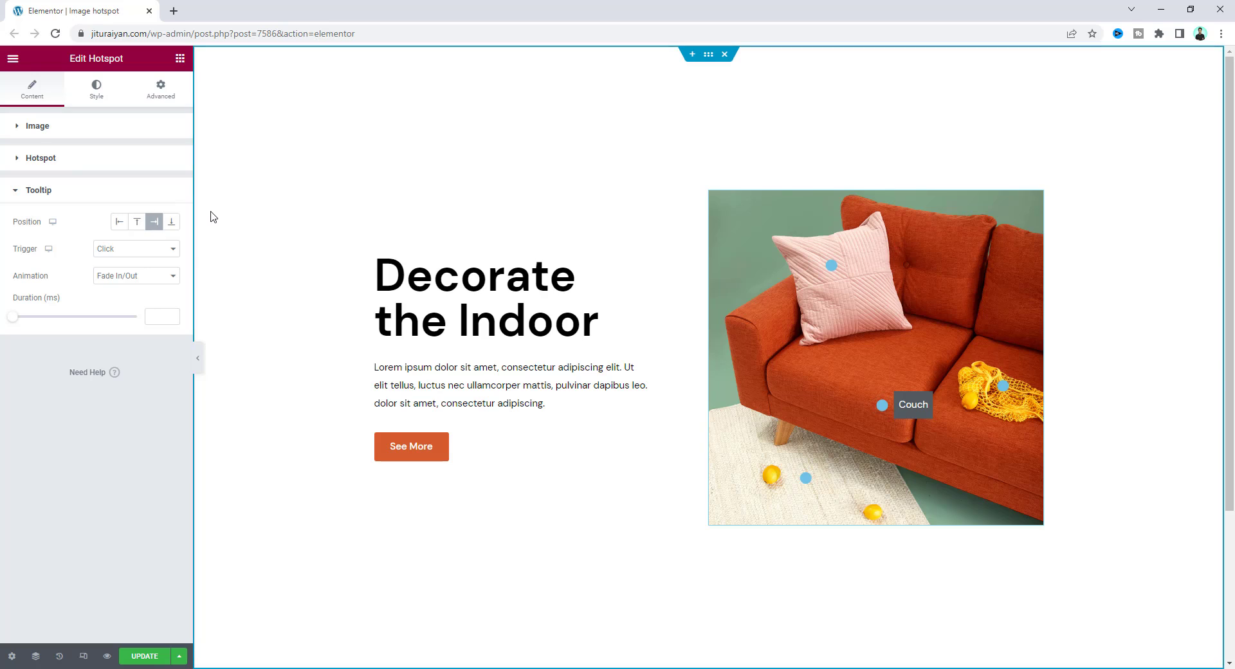
left_click(135, 248)
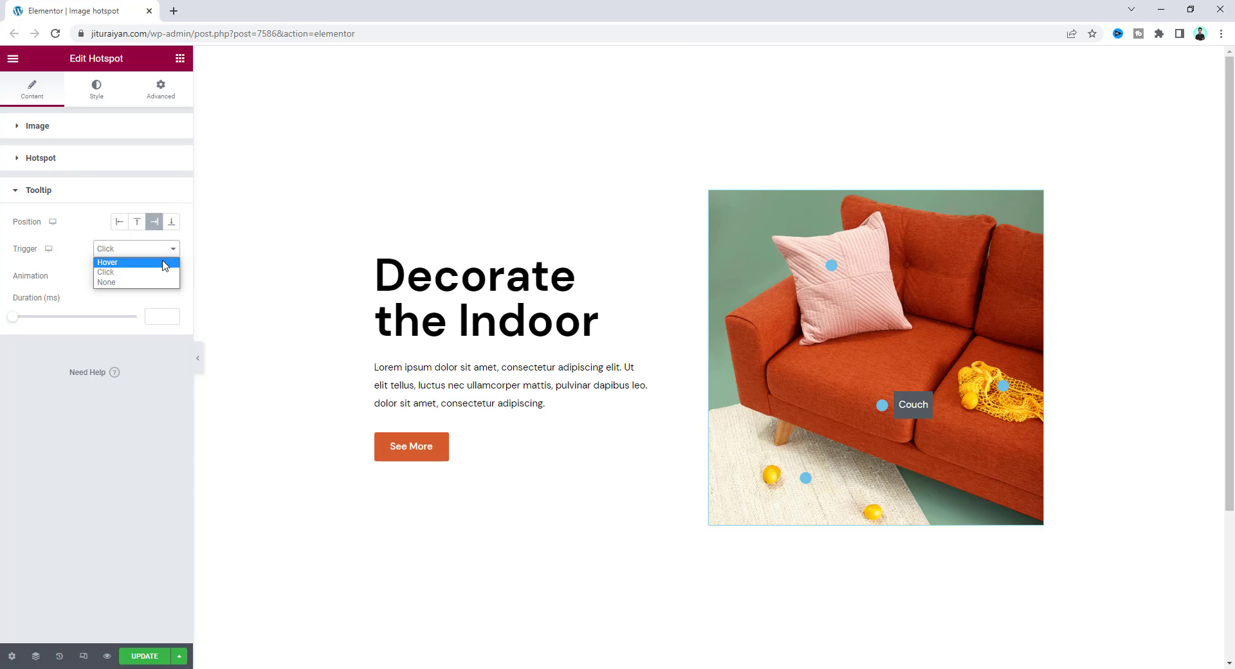
left_click(106, 262)
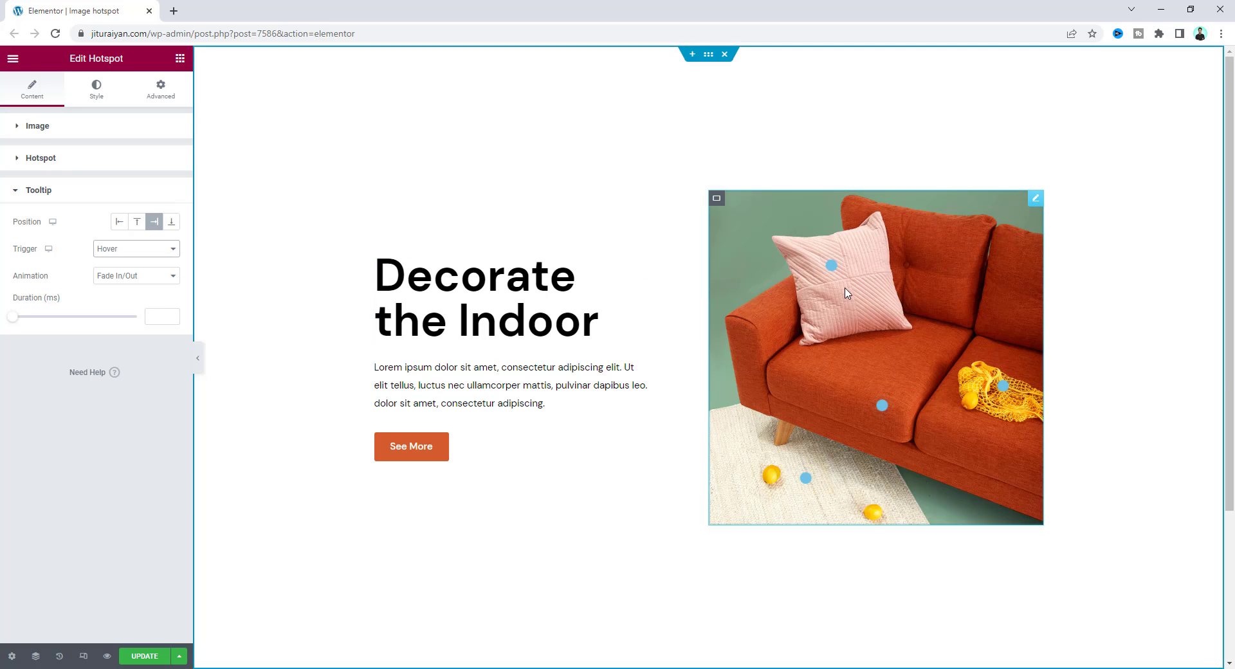
mouse_move(881, 406)
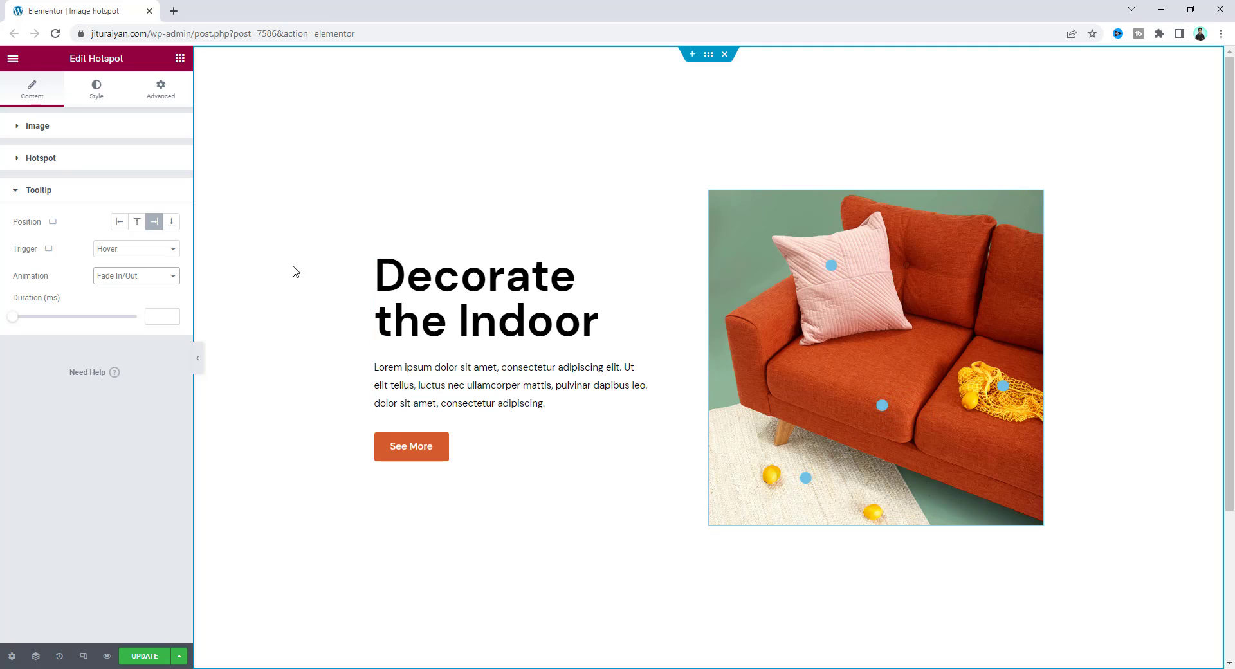
left_click(135, 275)
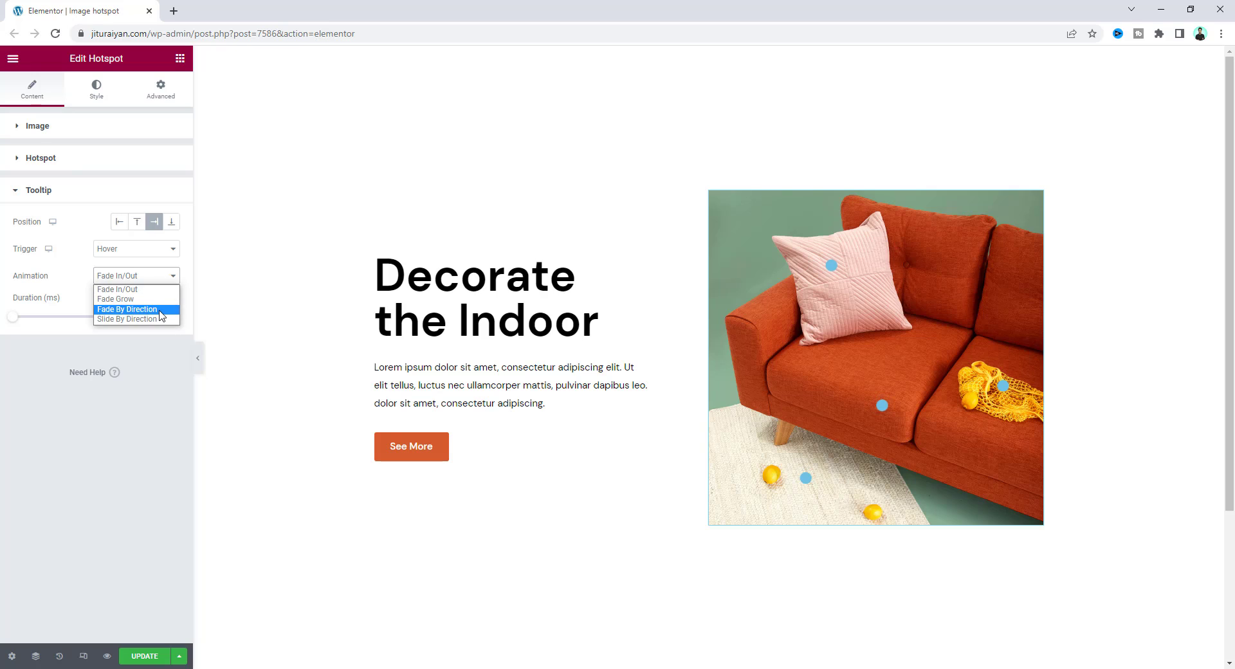
left_click(126, 309)
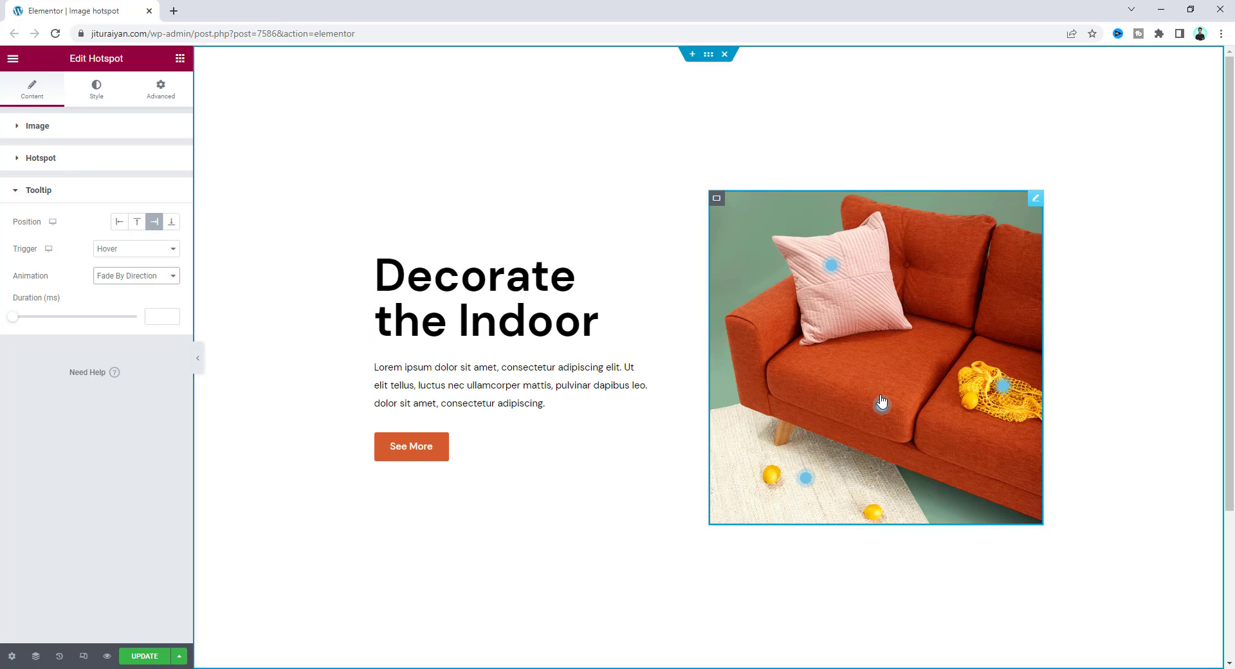
mouse_move(792, 473)
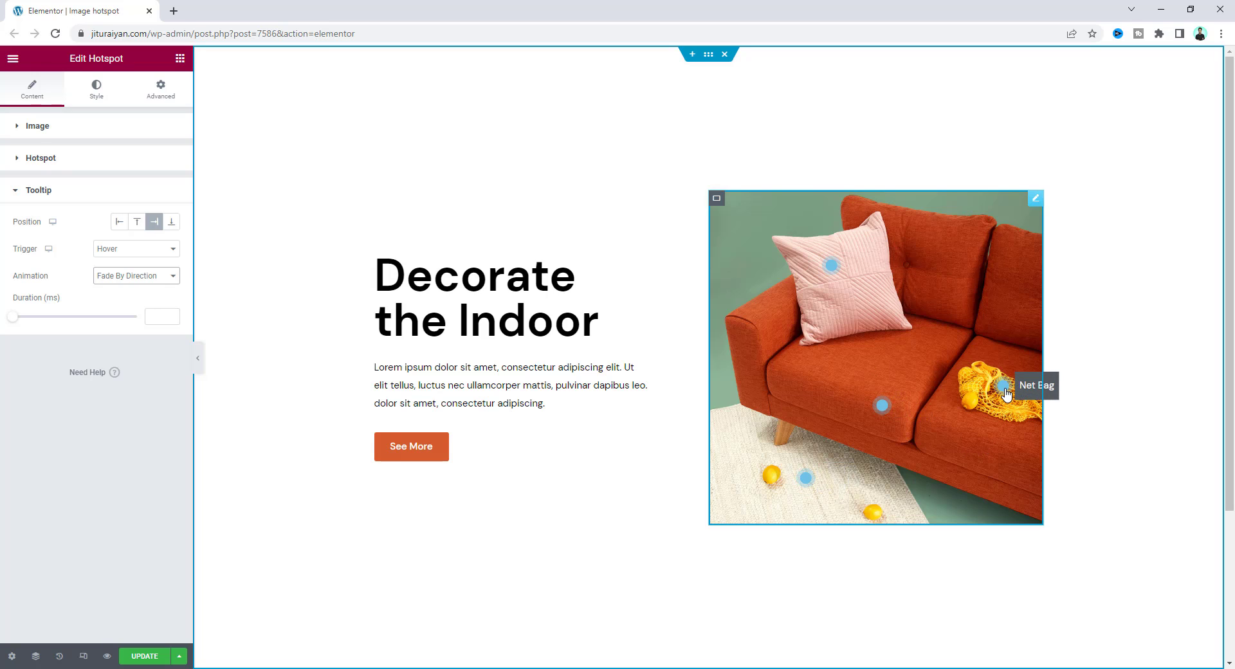
mouse_move(1034, 393)
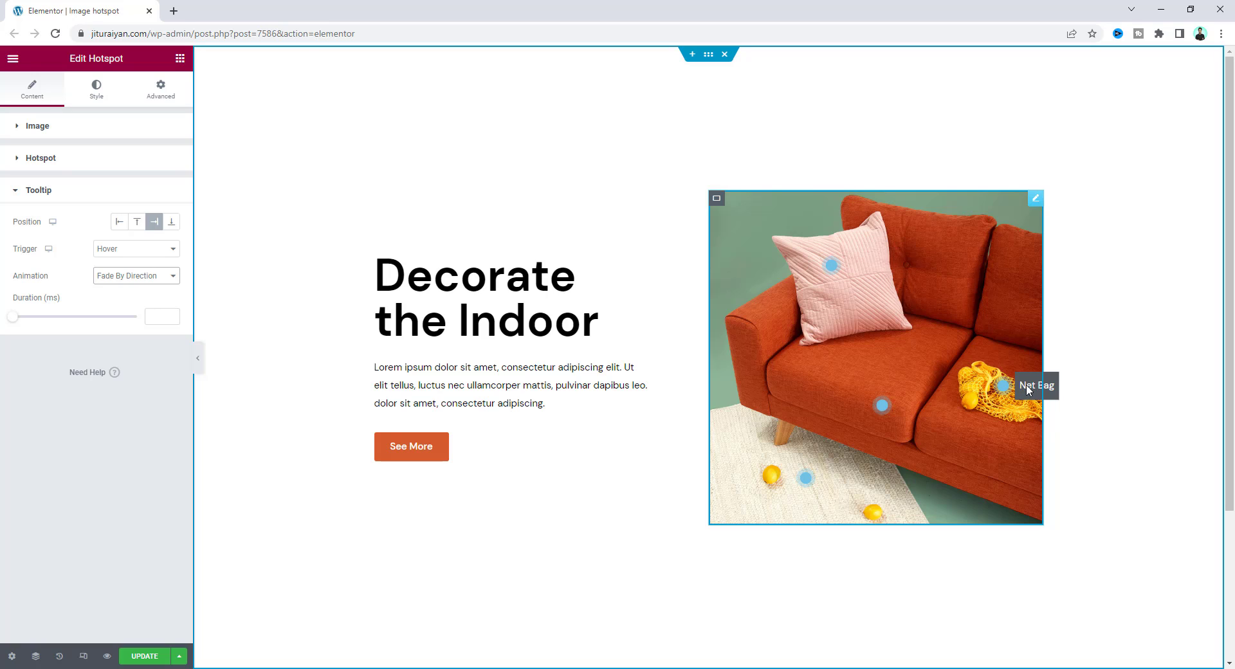
mouse_move(1007, 392)
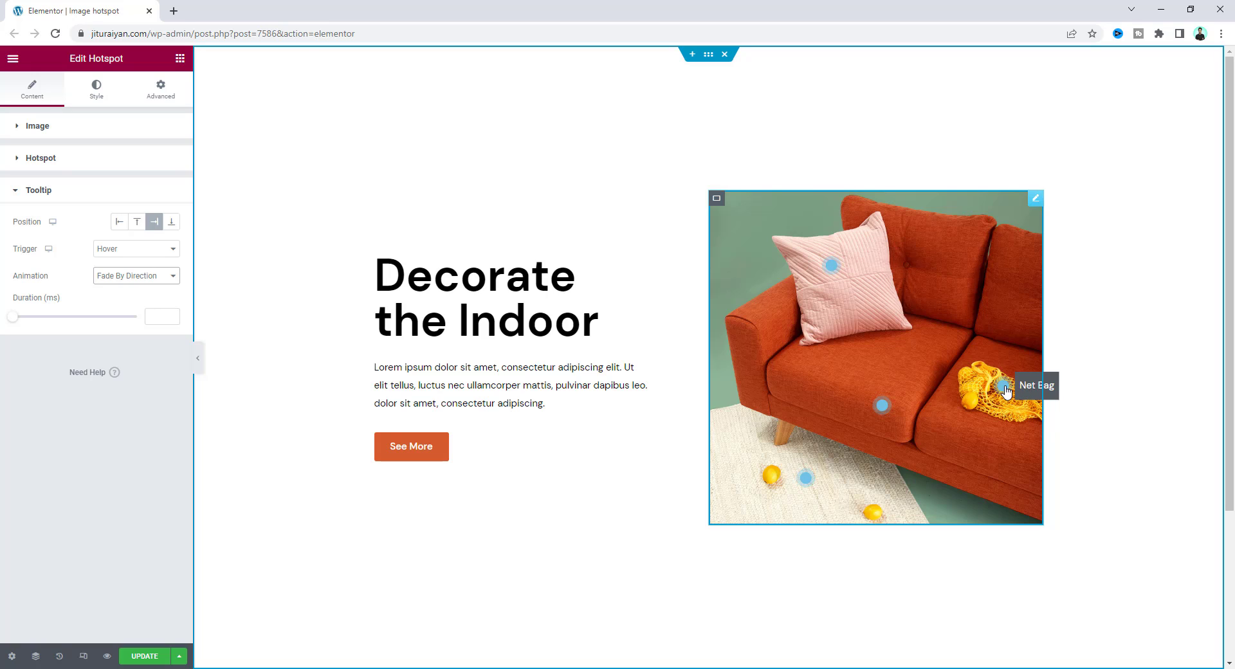
mouse_move(976, 396)
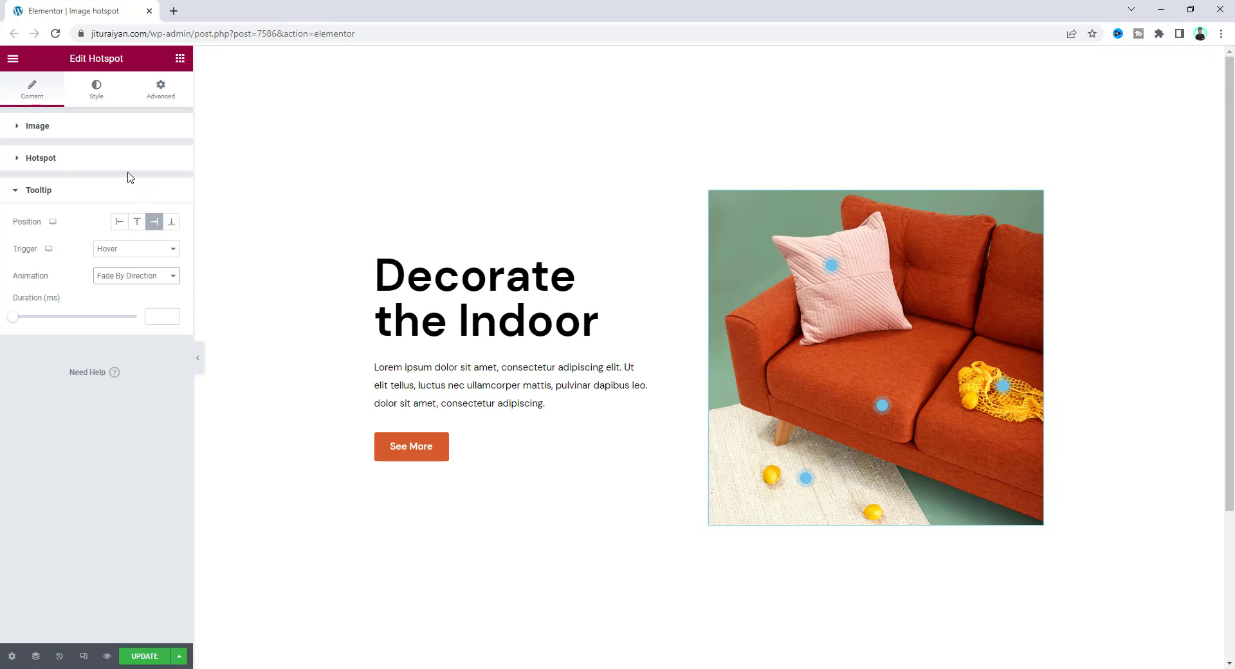
Step: Give Item #4 (Net Bag) custom tooltip properties with Box Position left
left_click(40, 158)
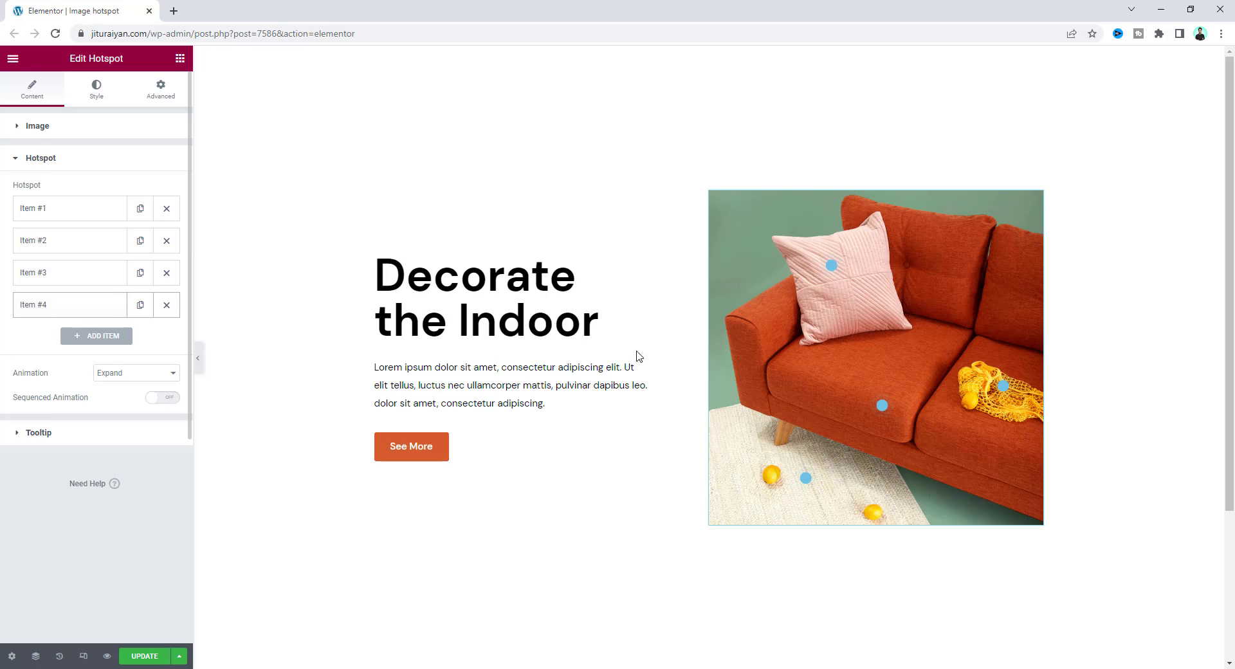
left_click(69, 305)
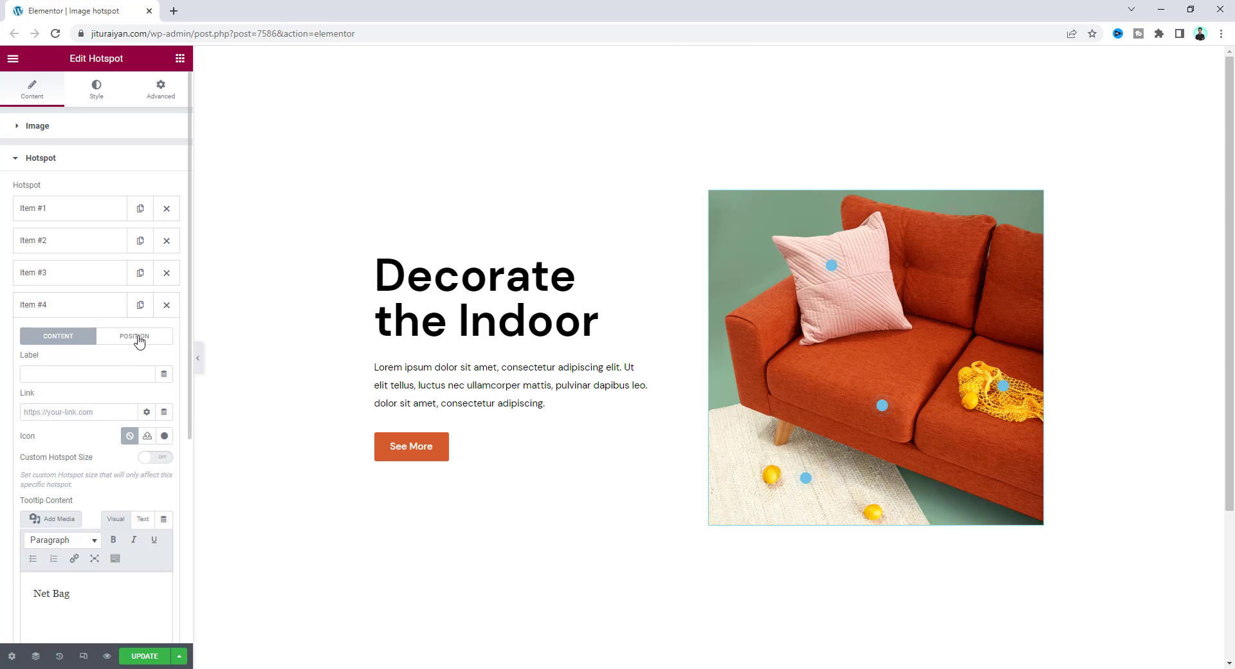
left_click(134, 335)
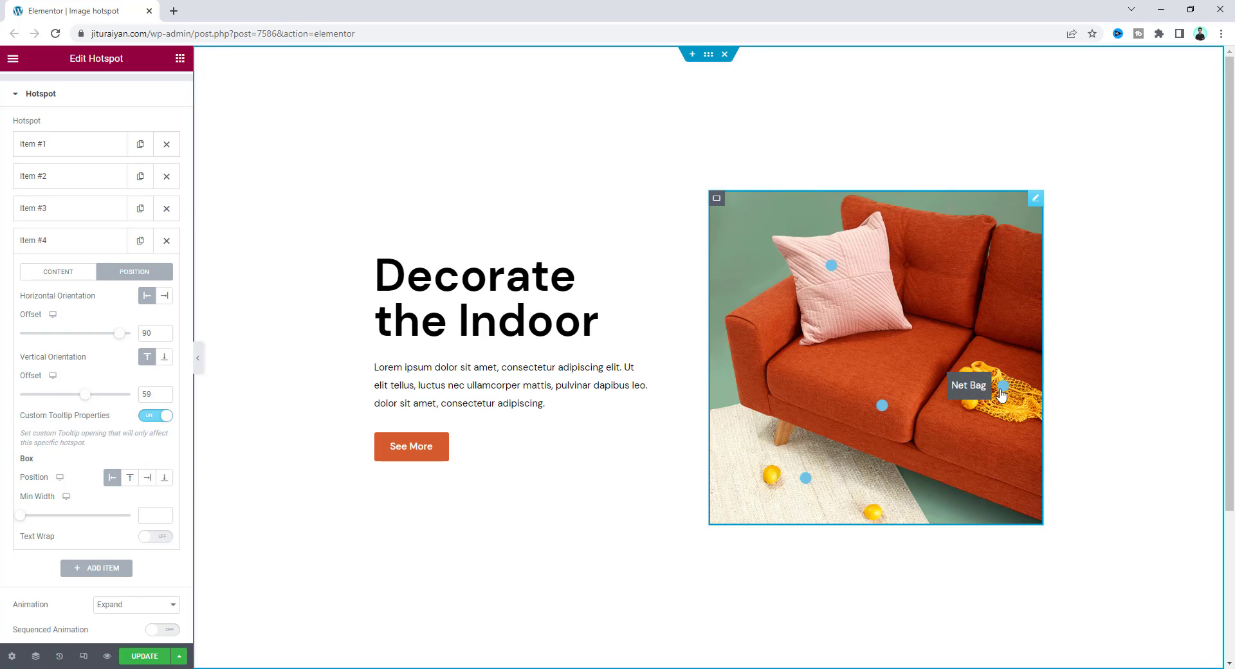
mouse_move(832, 266)
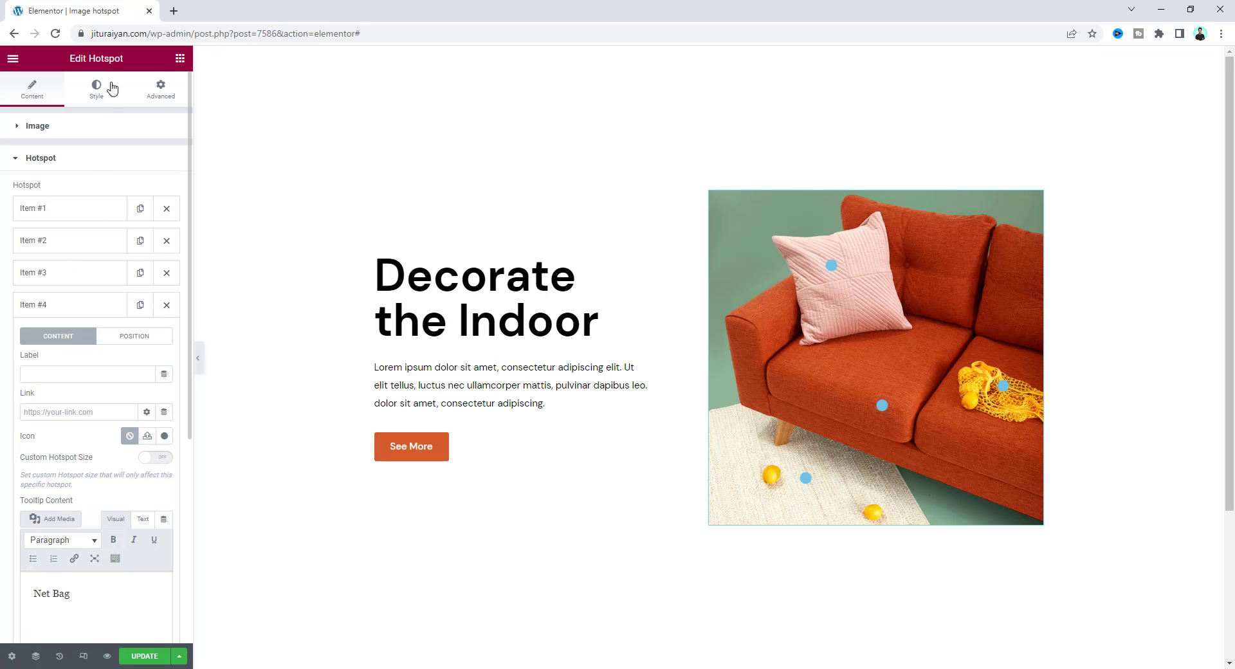
Step: Set the Style > Hotspot dot color to purple #A46EE4
left_click(96, 89)
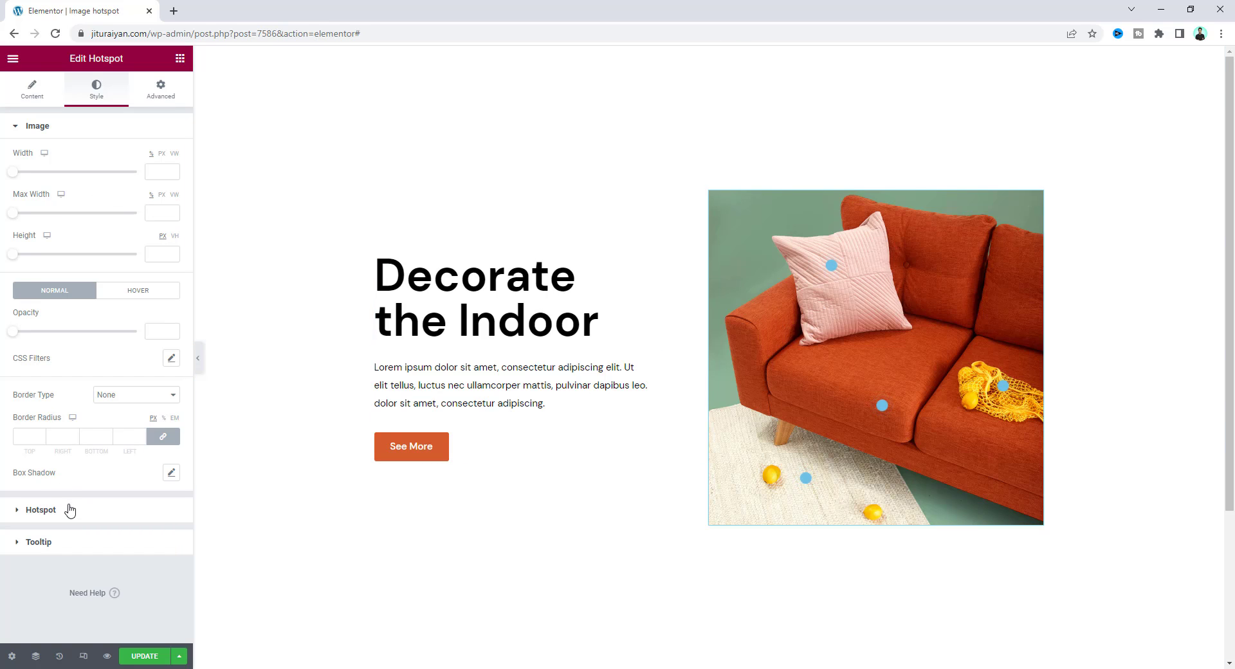
left_click(39, 510)
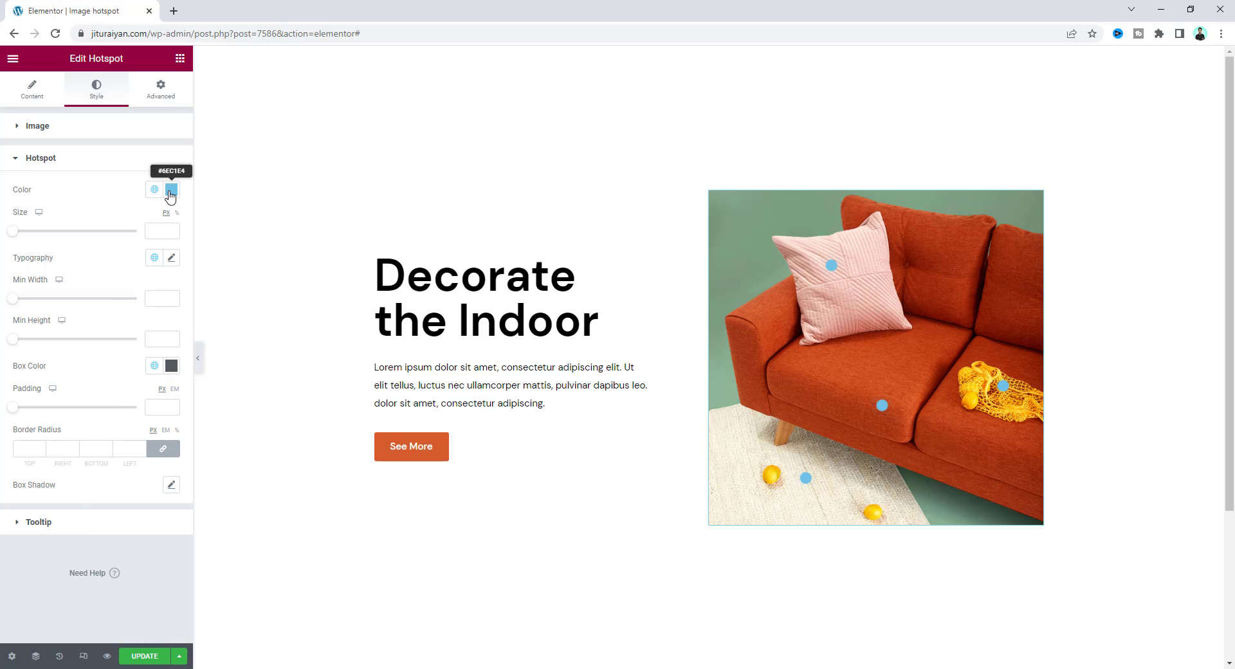
left_click(171, 189)
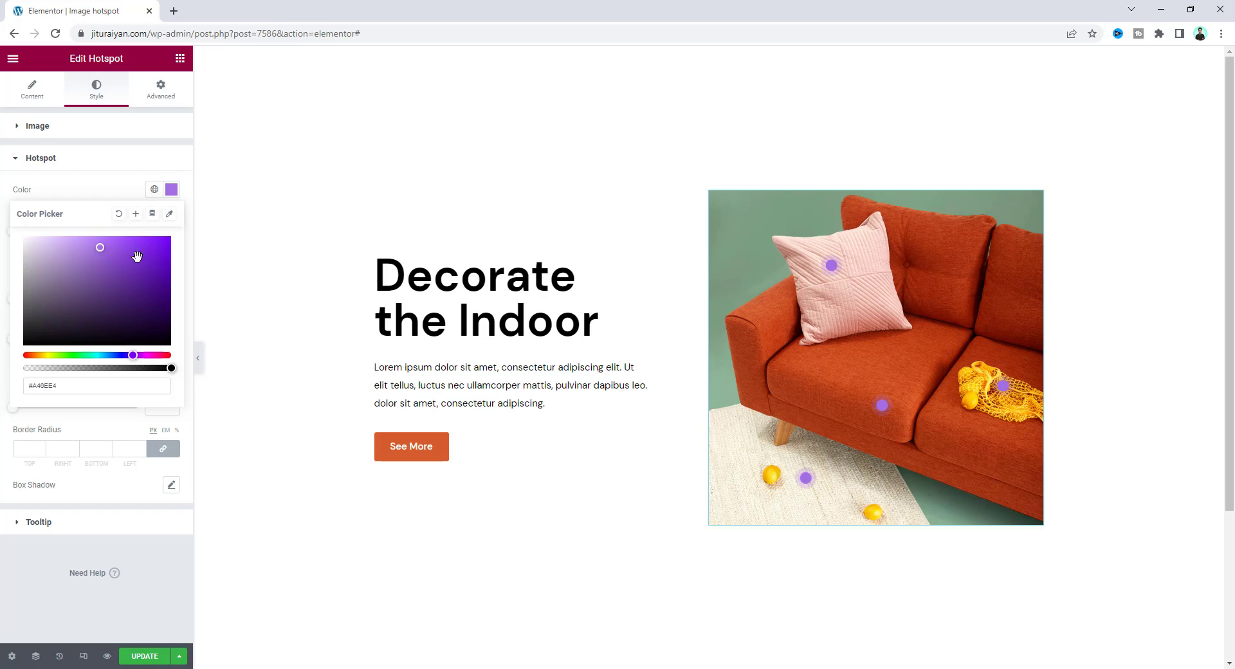
left_click(827, 283)
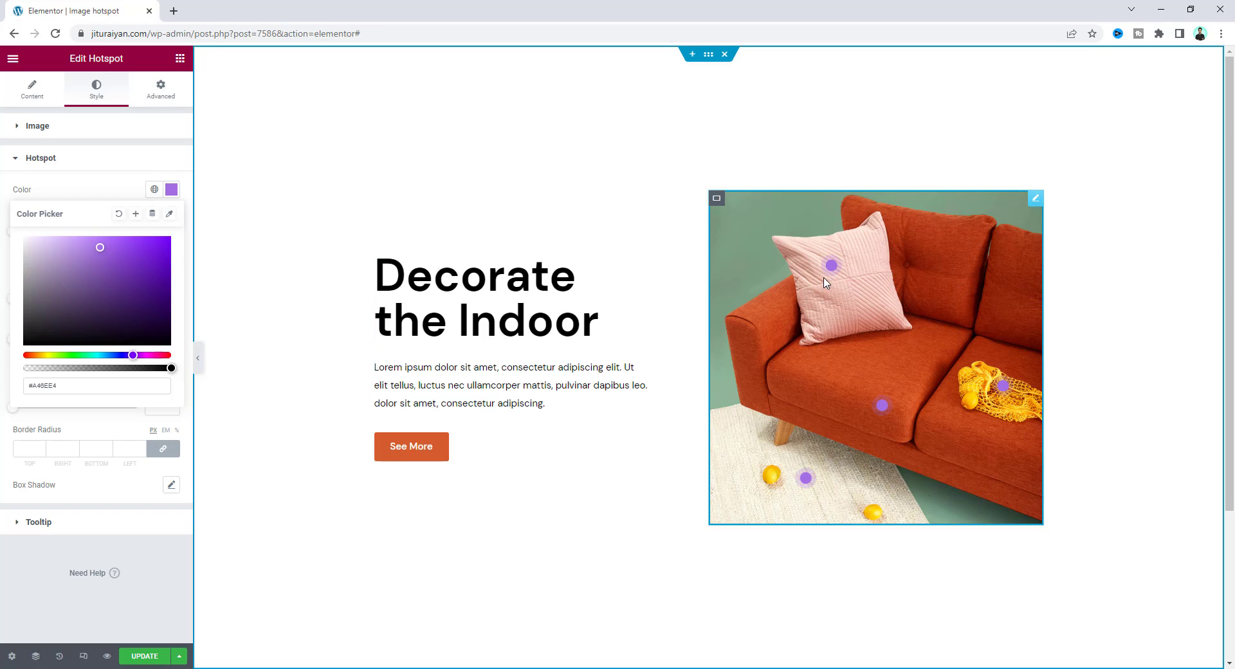
mouse_move(876, 382)
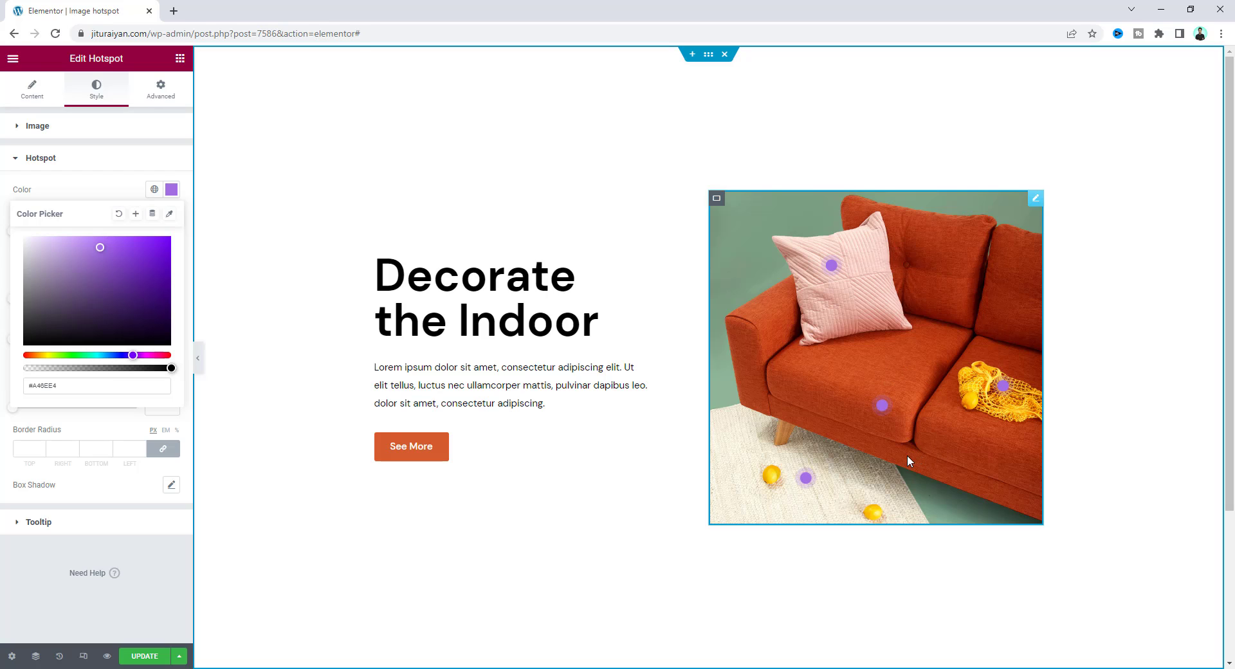
mouse_move(878, 462)
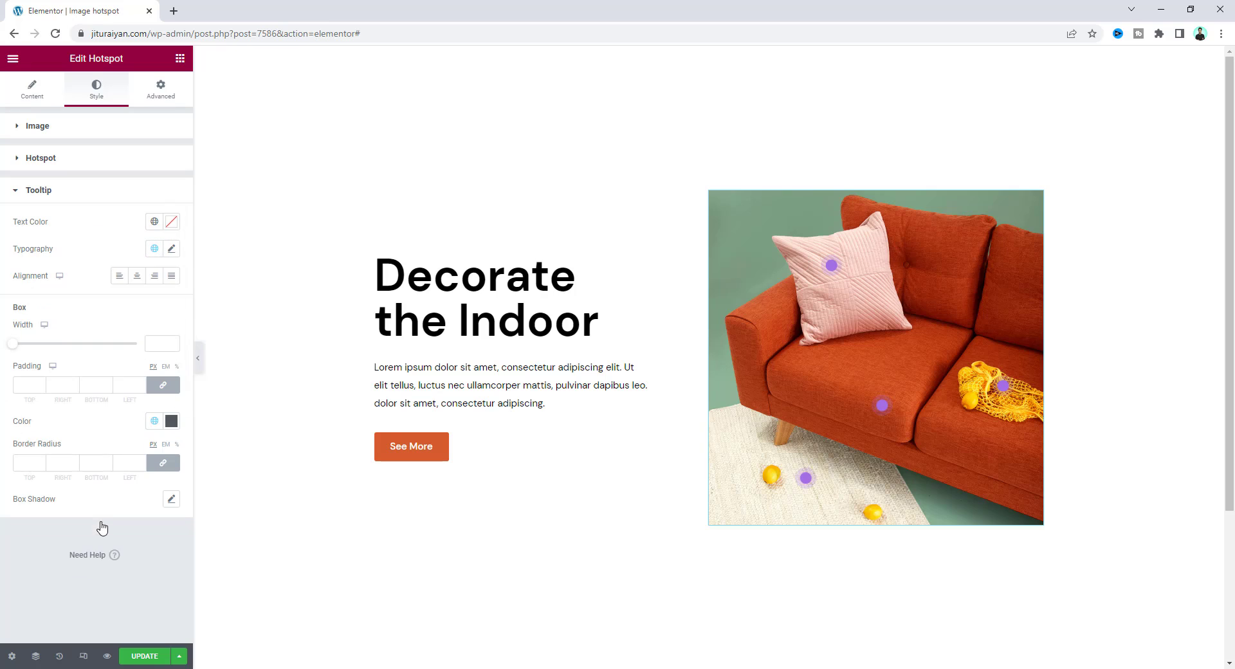
Step: Style tooltips with black text, white box, radius 20, padding 5/18 and weight 500
left_click(835, 274)
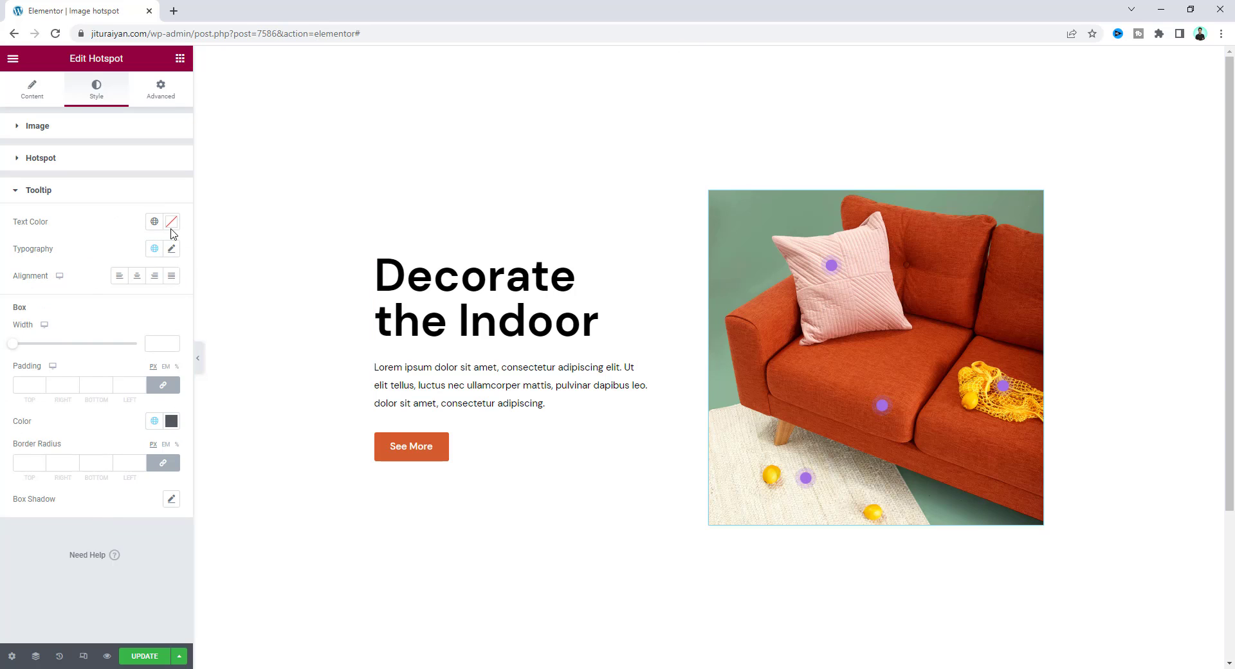
left_click(171, 222)
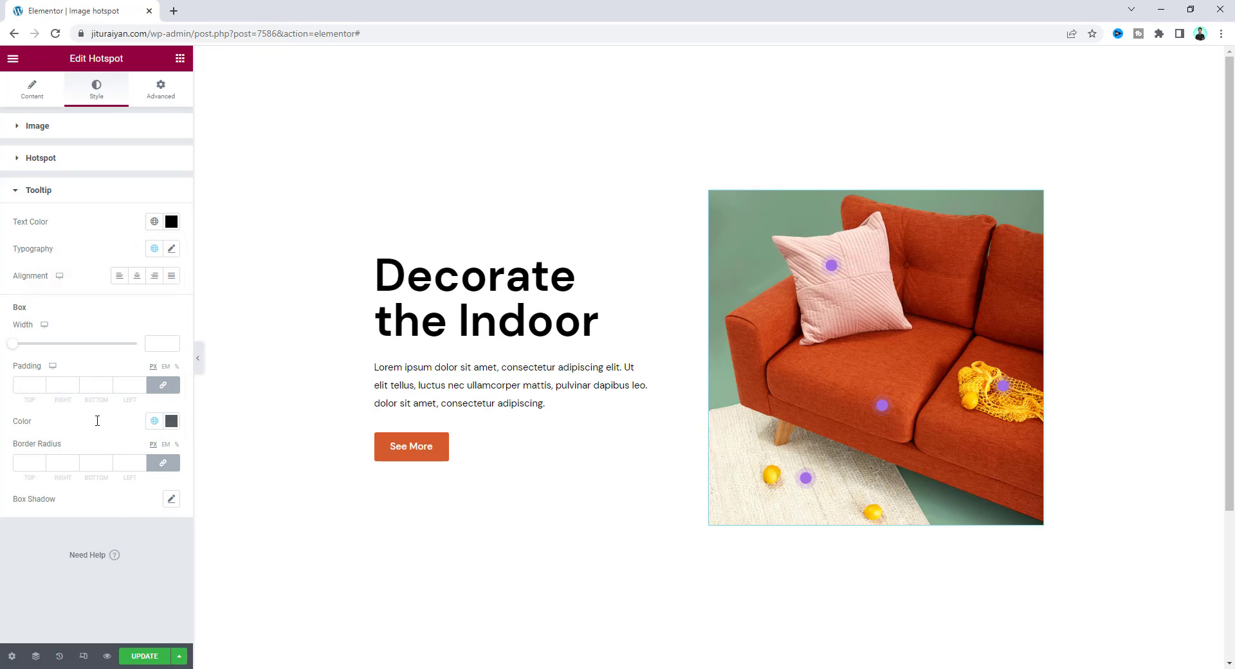
left_click(172, 420)
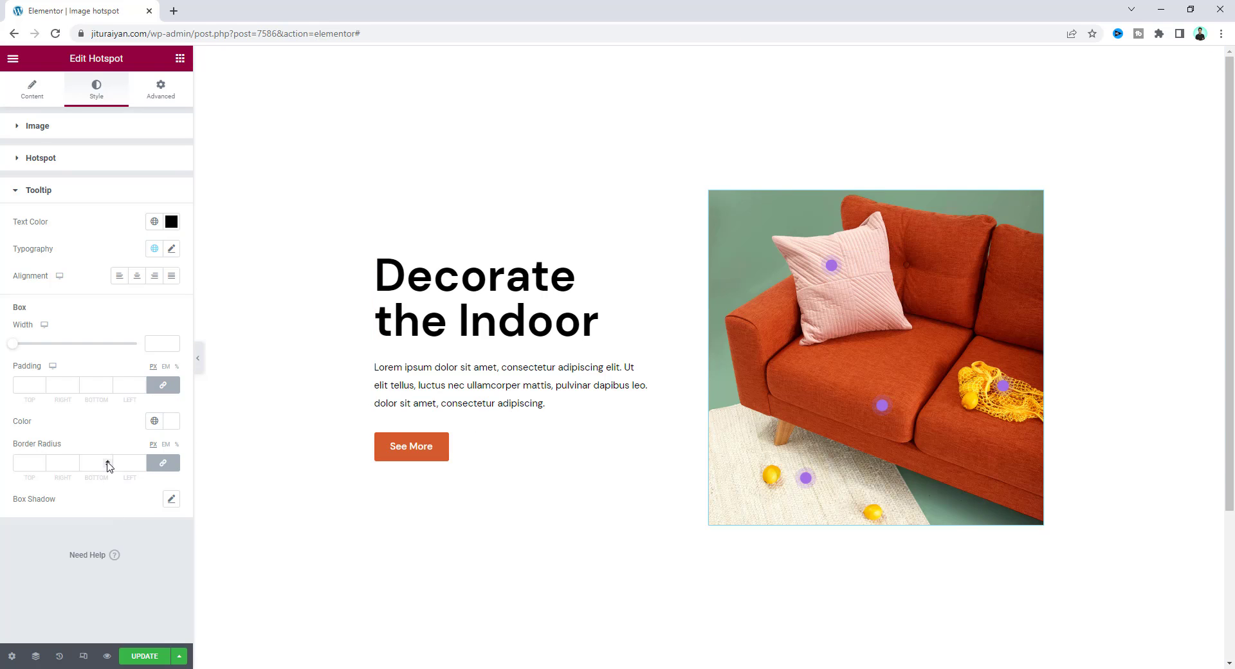
type("20")
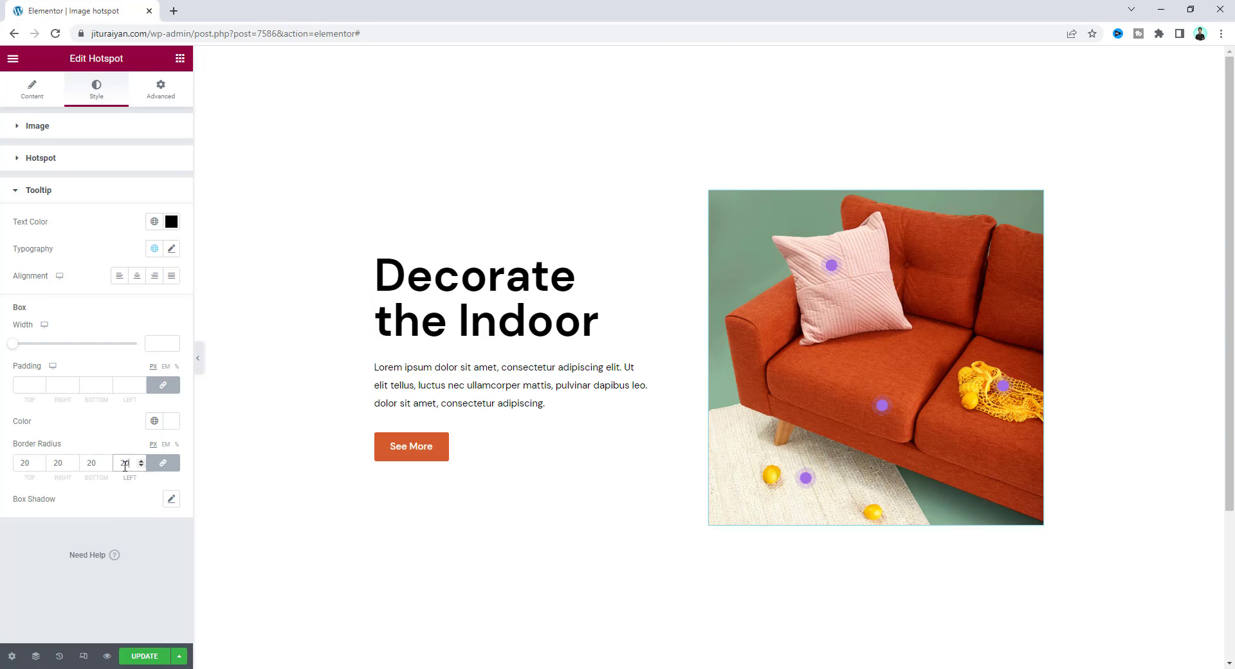
left_click(163, 384)
type("18")
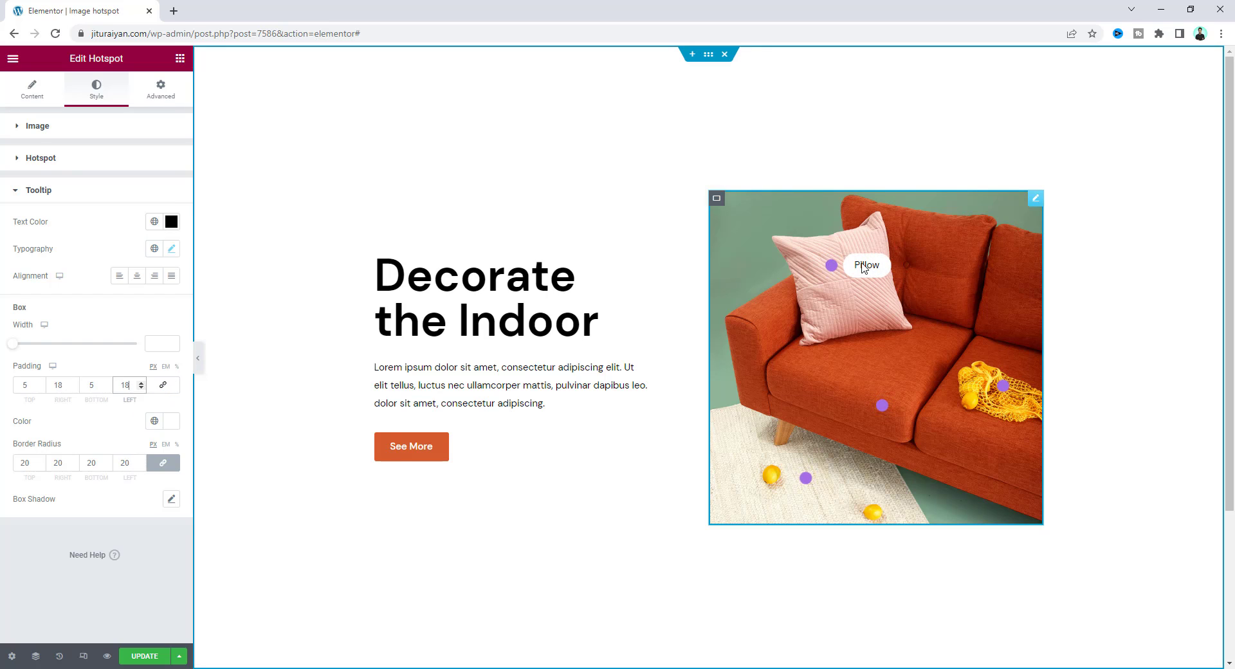
mouse_move(252, 265)
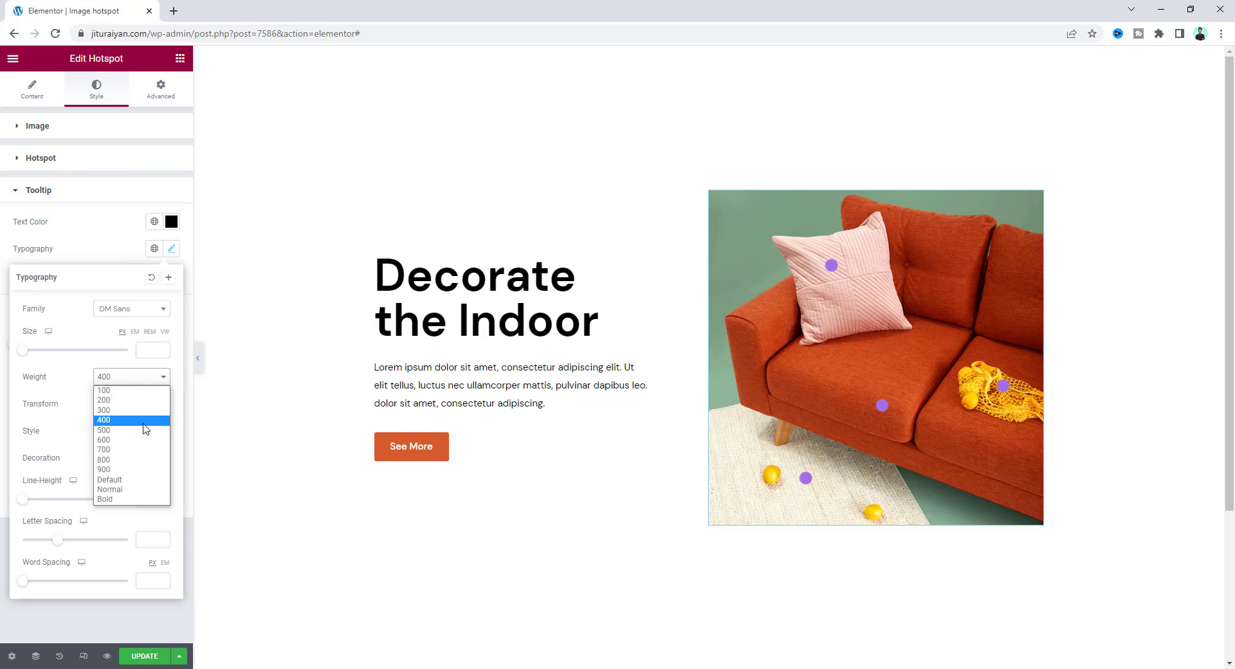
left_click(103, 429)
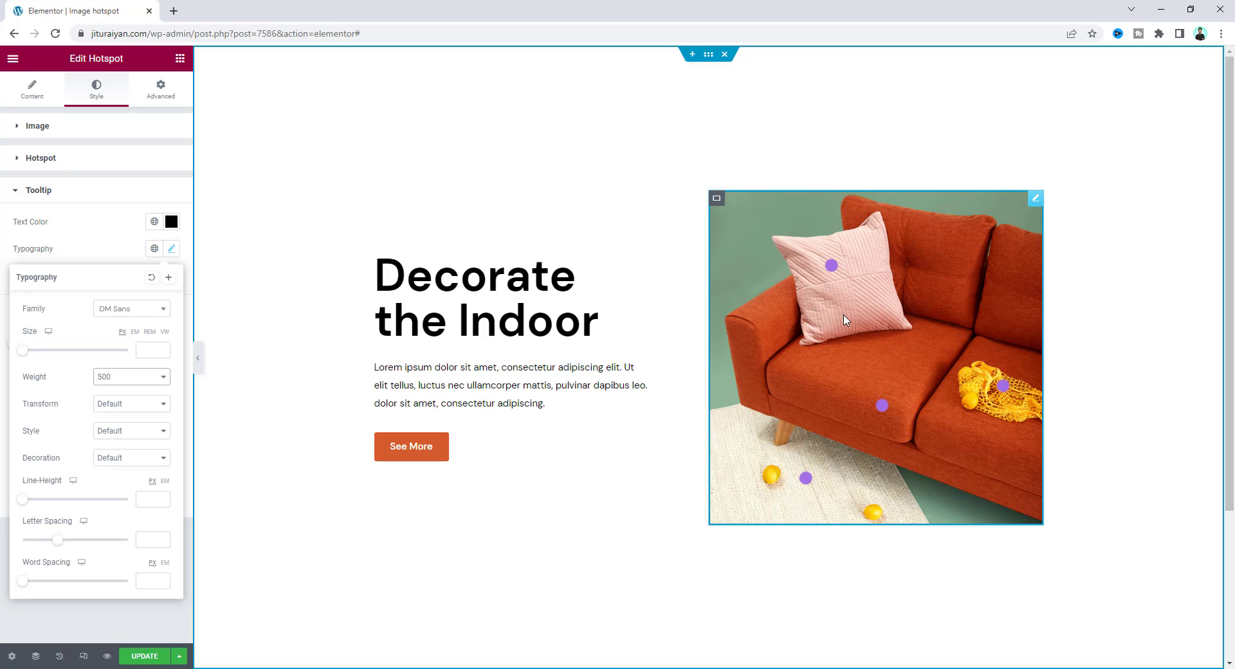
left_click(172, 248)
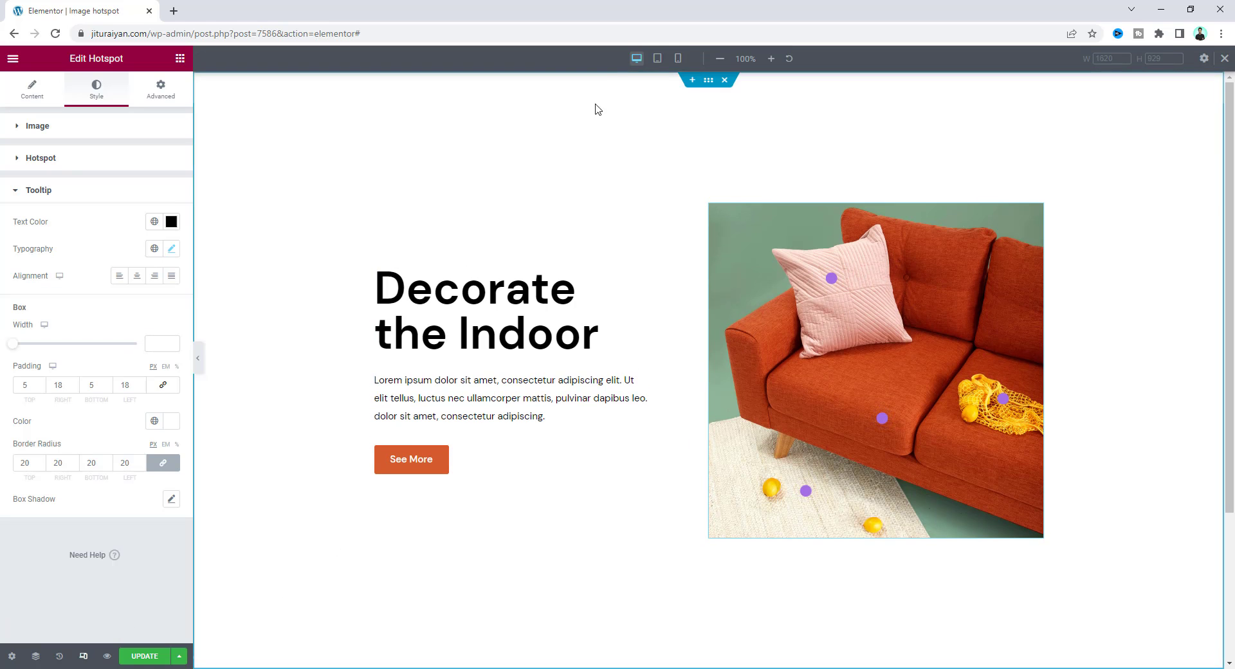
left_click(656, 59)
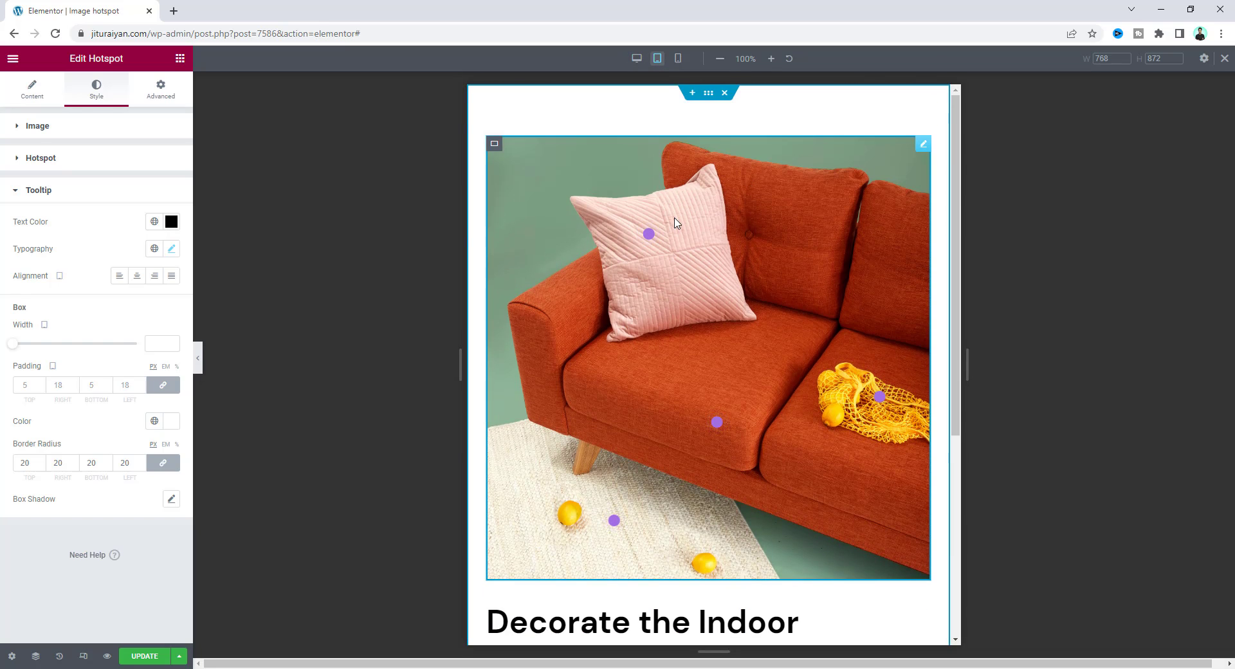
mouse_move(669, 309)
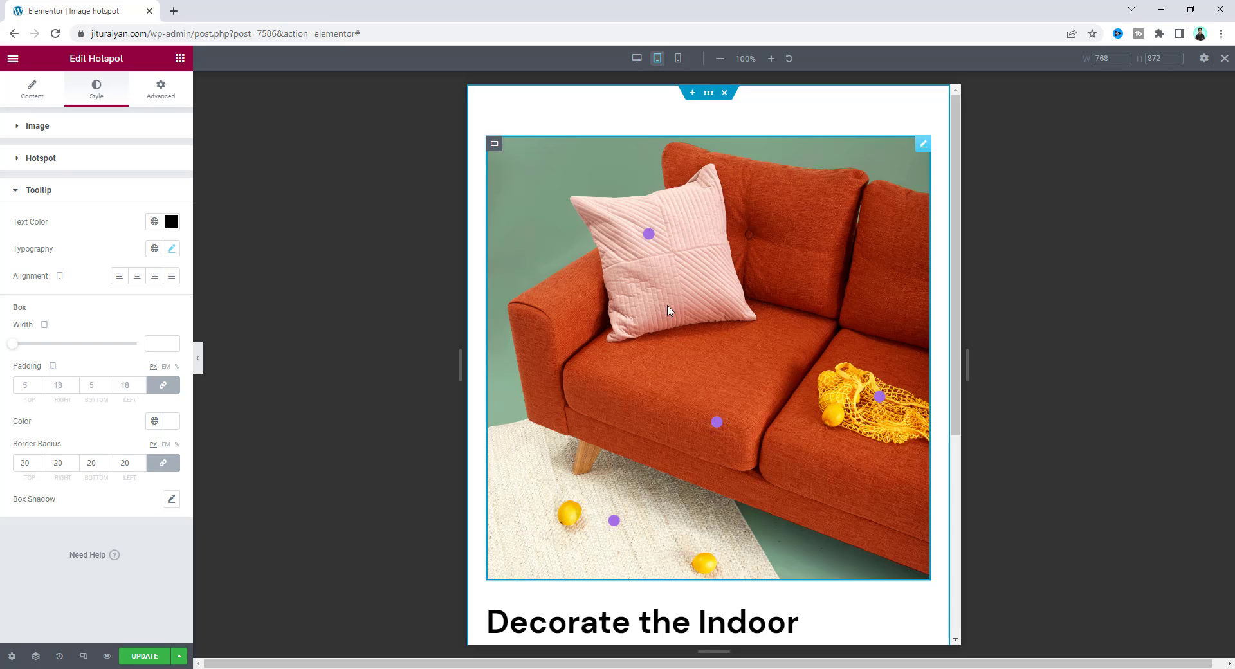
mouse_move(713, 419)
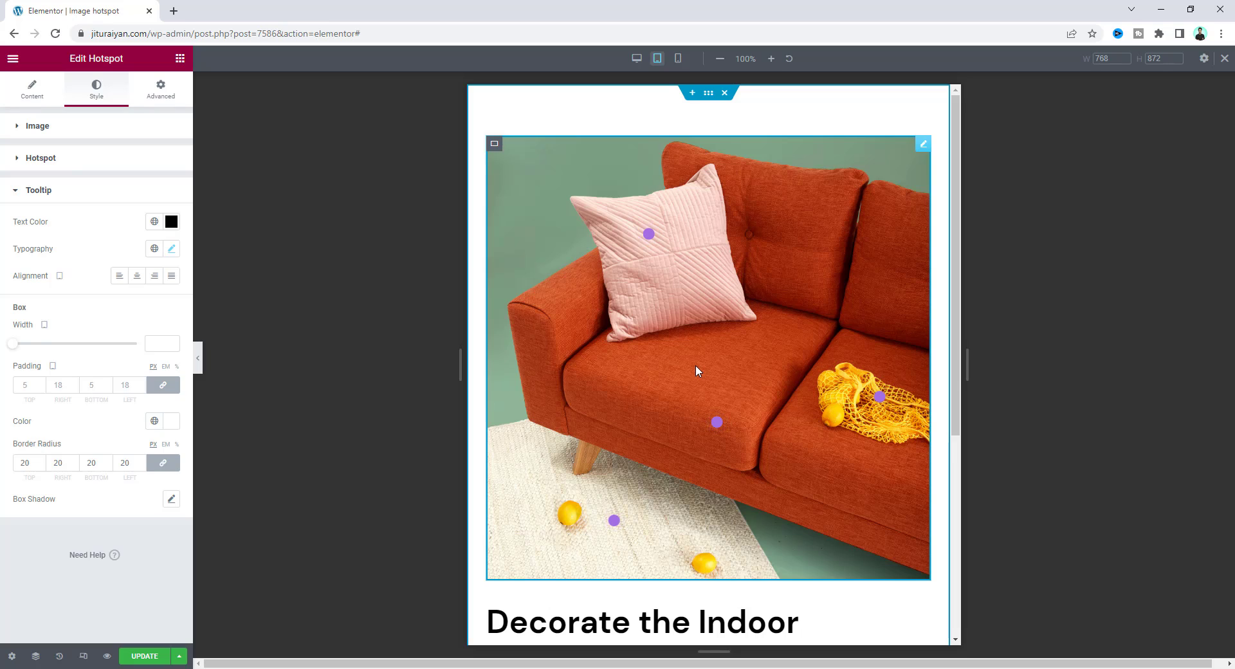
mouse_move(522, 478)
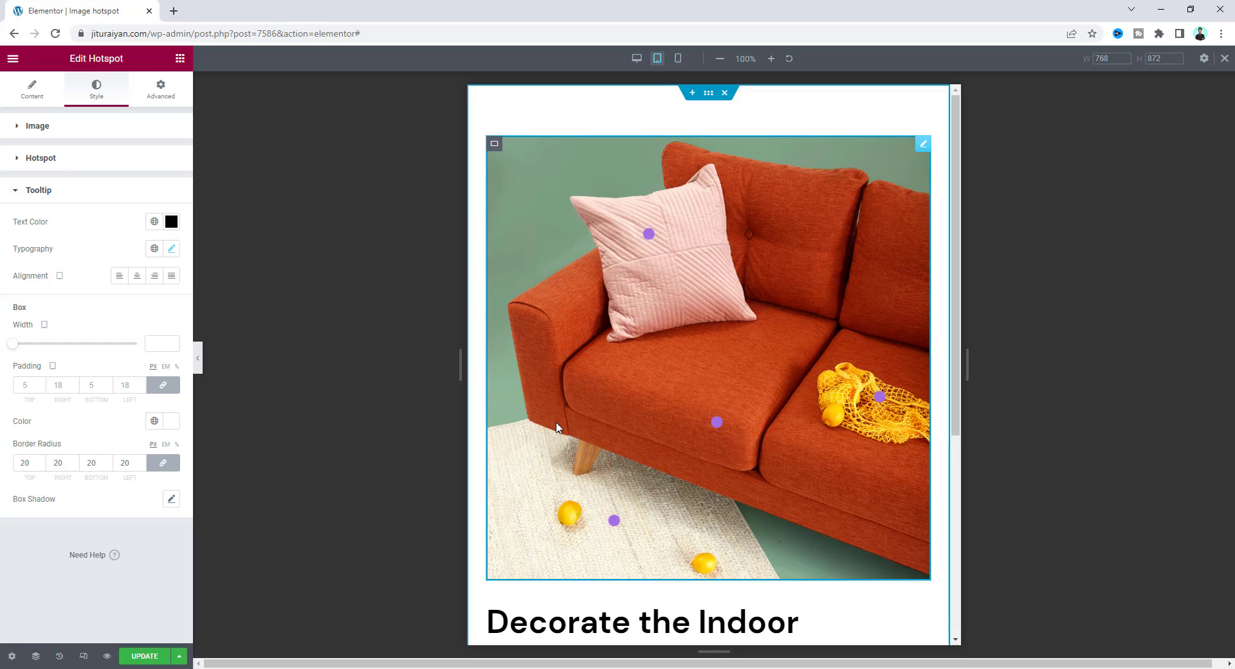
mouse_move(748, 318)
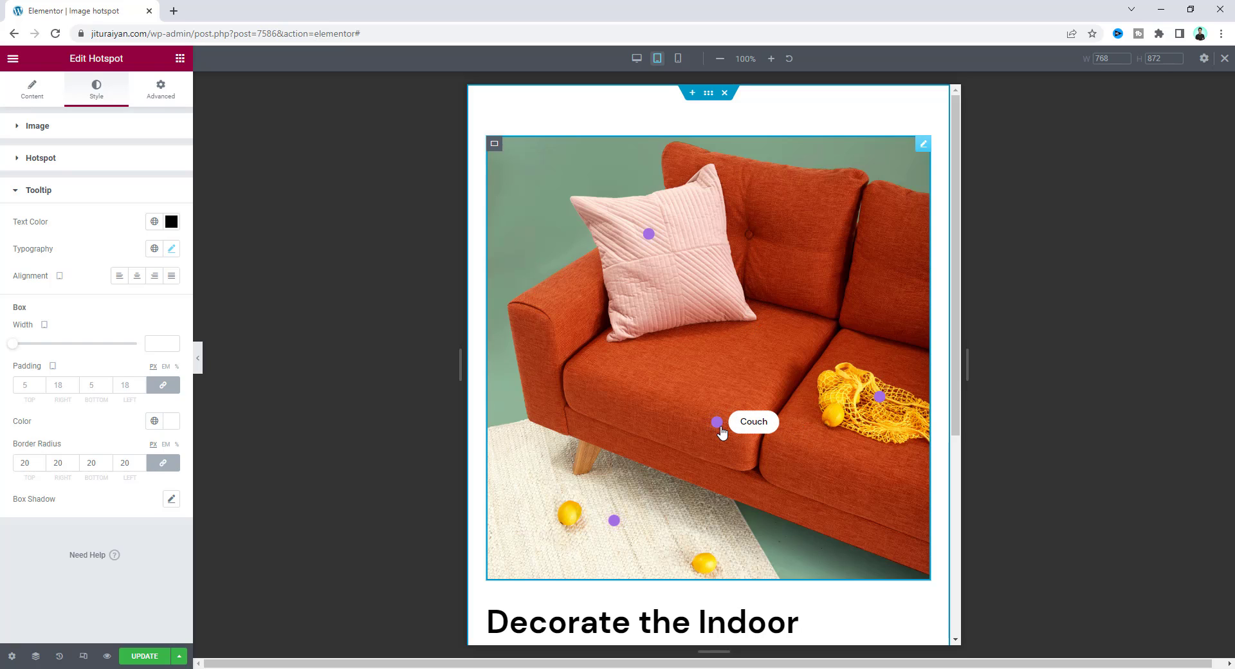
left_click(677, 58)
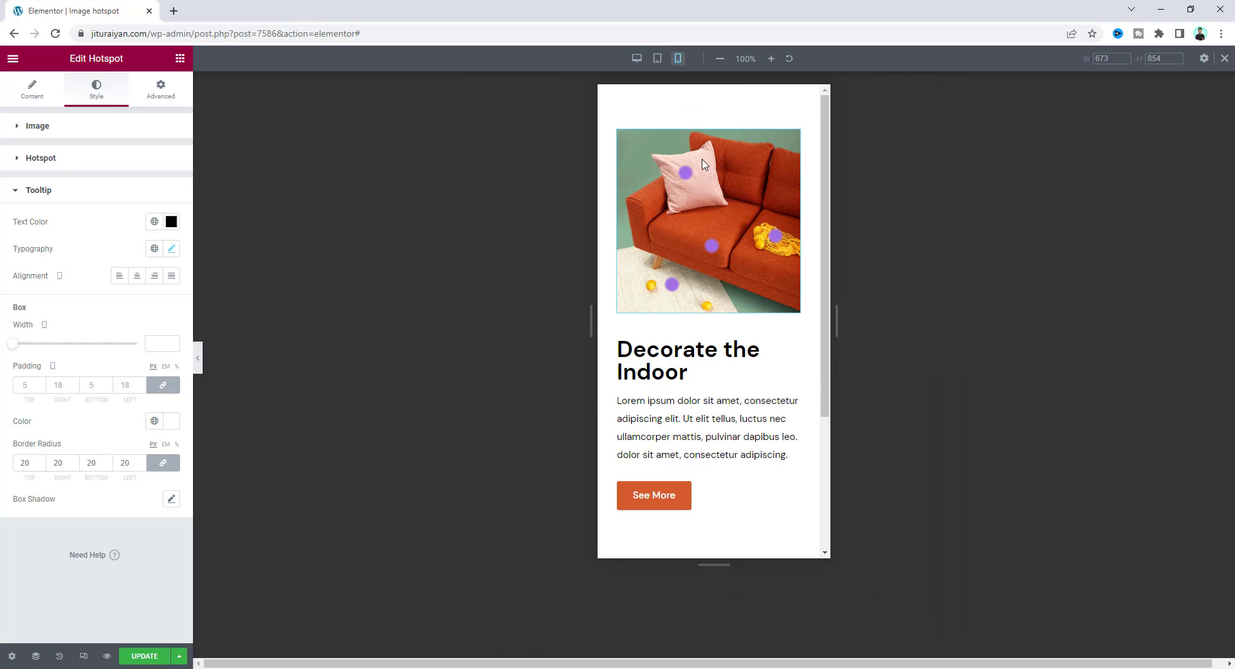
left_click(707, 220)
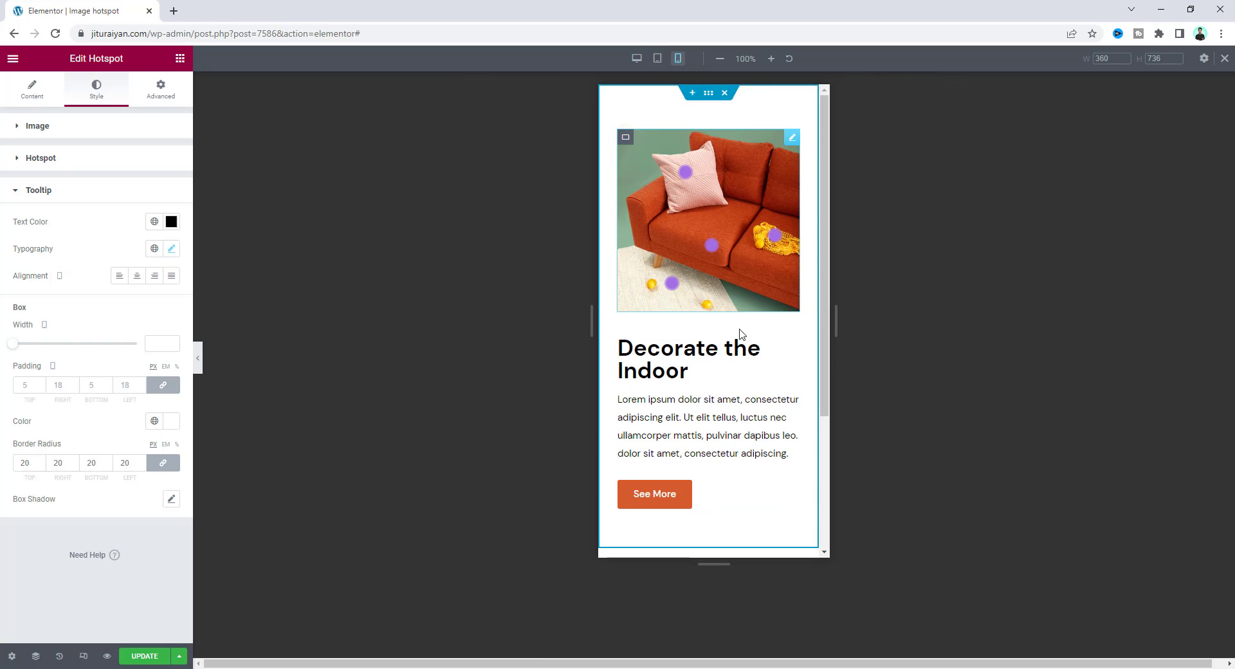
left_click(637, 58)
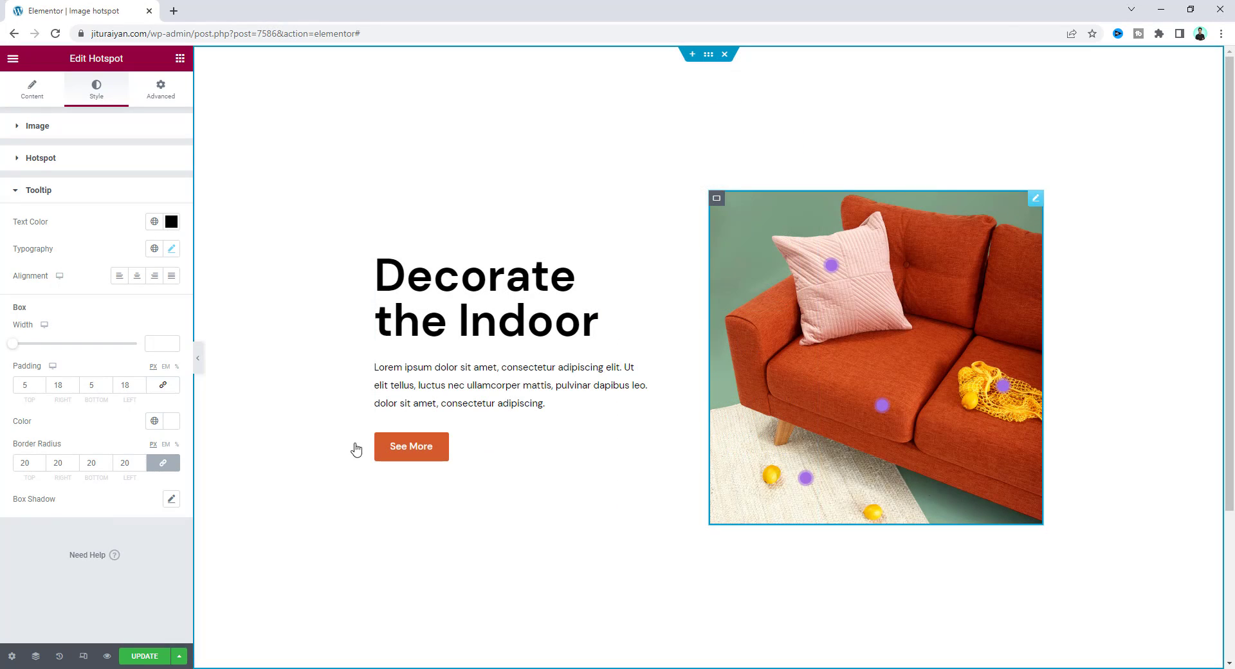
Step: Hide the editor panel to preview the full page with the purple-dotted sofa image
left_click(198, 358)
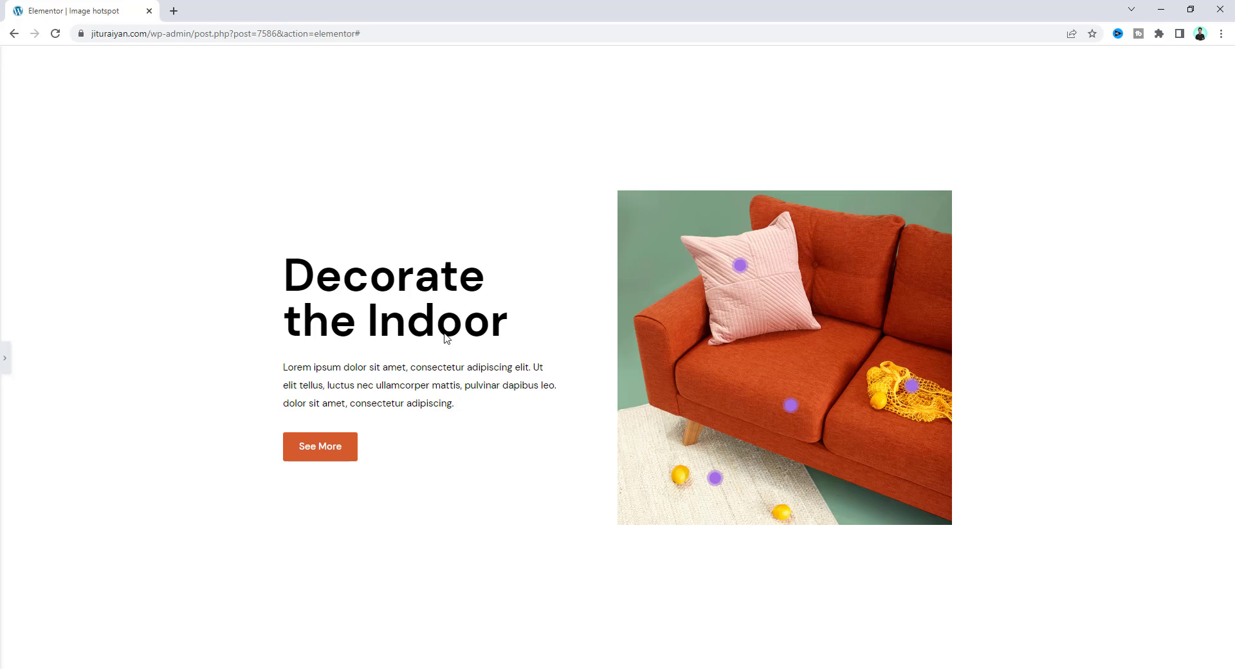
mouse_move(464, 400)
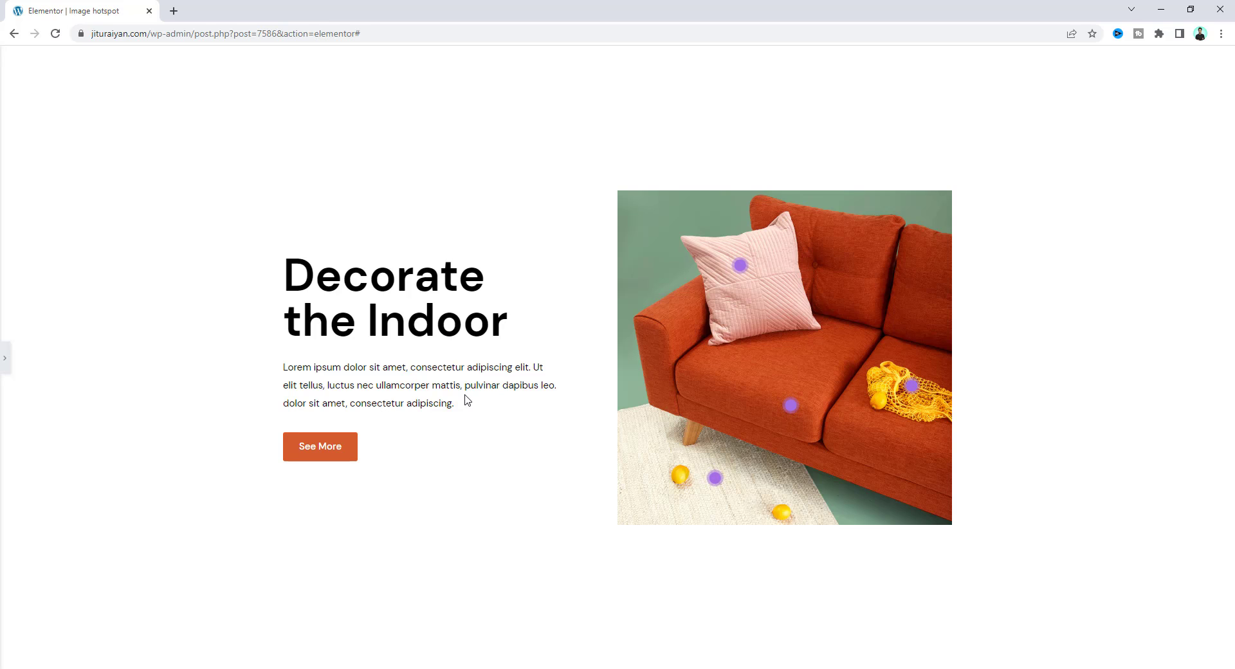